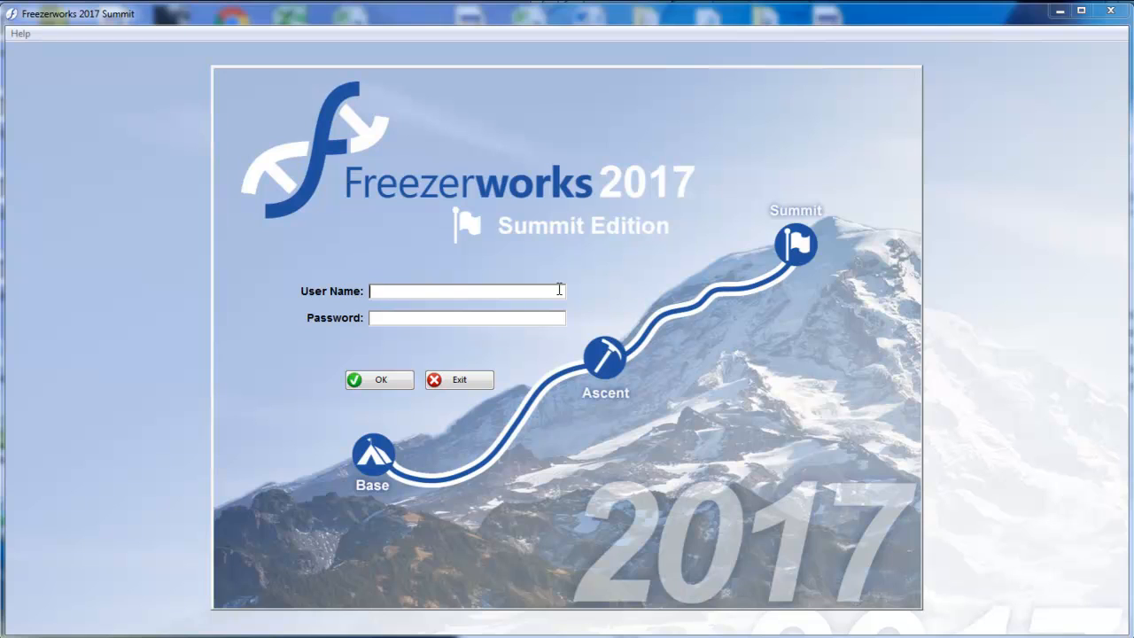
Step: Log in to Freezerworks as user 'admin', landing on the empty Samples list
{"action": "type", "text": "admin"}
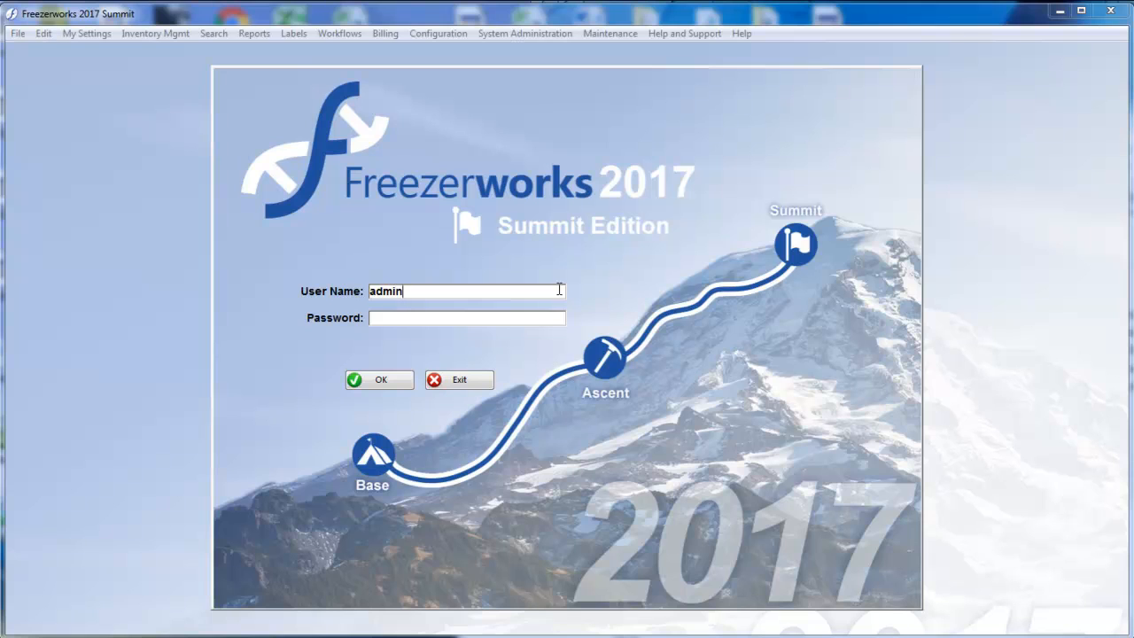
{"action": "left_click", "coordinate": [379, 380]}
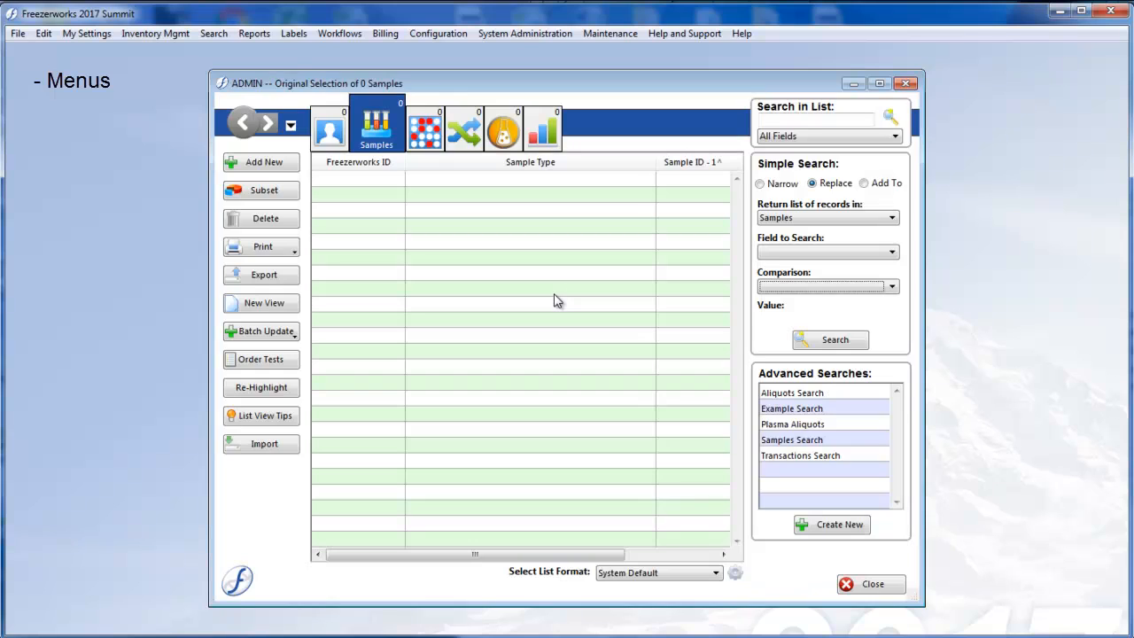
{"action": "mouse_move", "coordinate": [551, 294]}
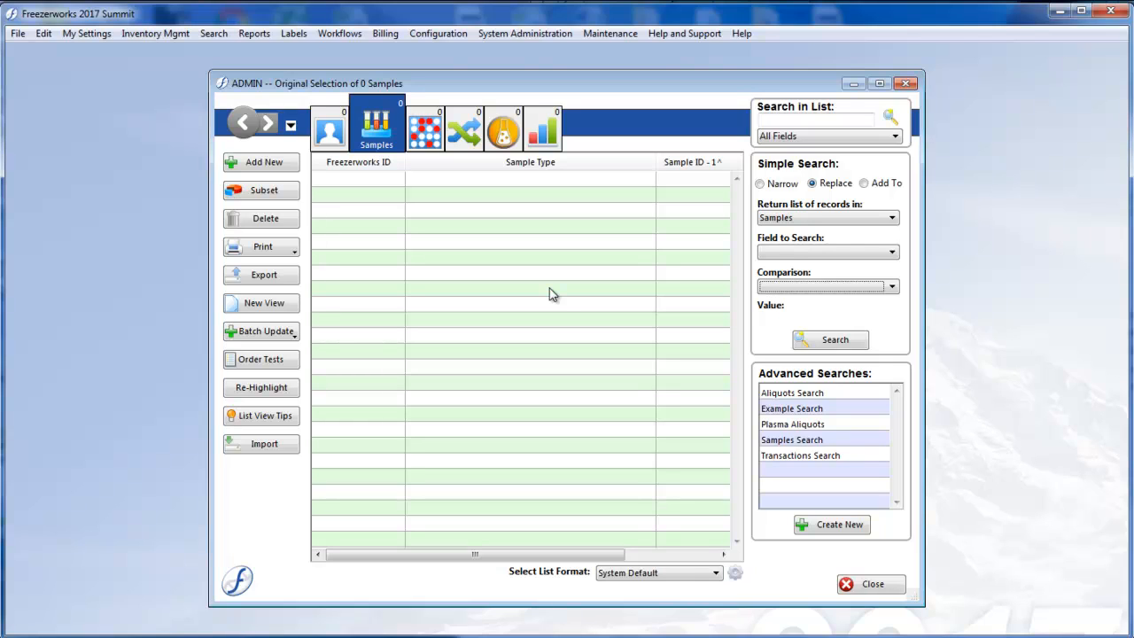
{"action": "mouse_move", "coordinate": [546, 295]}
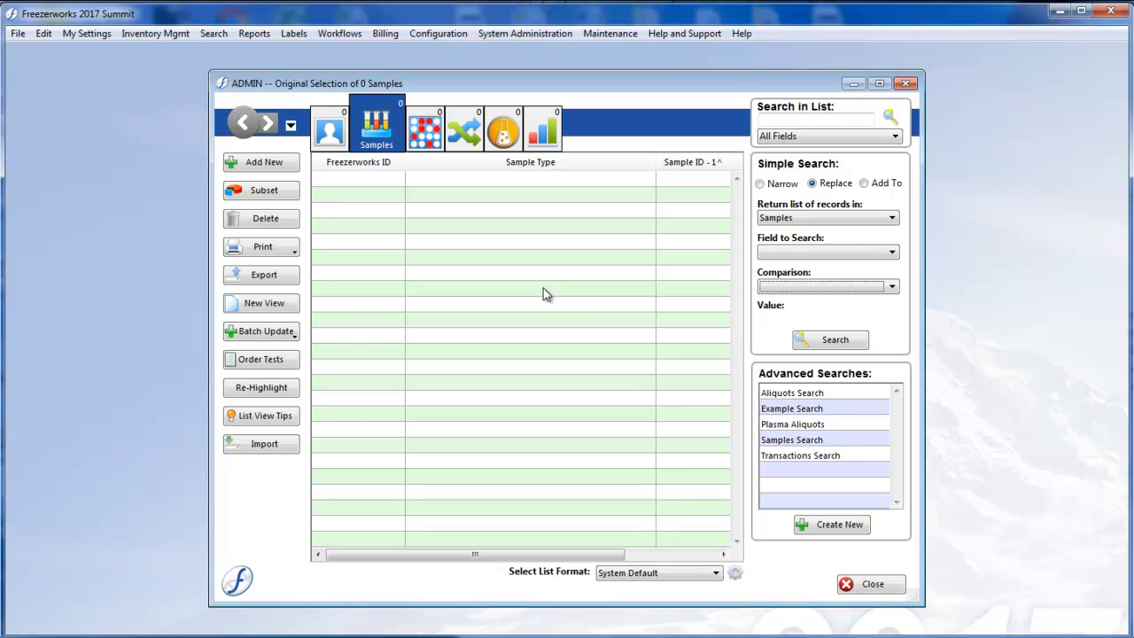
{"action": "mouse_move", "coordinate": [865, 596]}
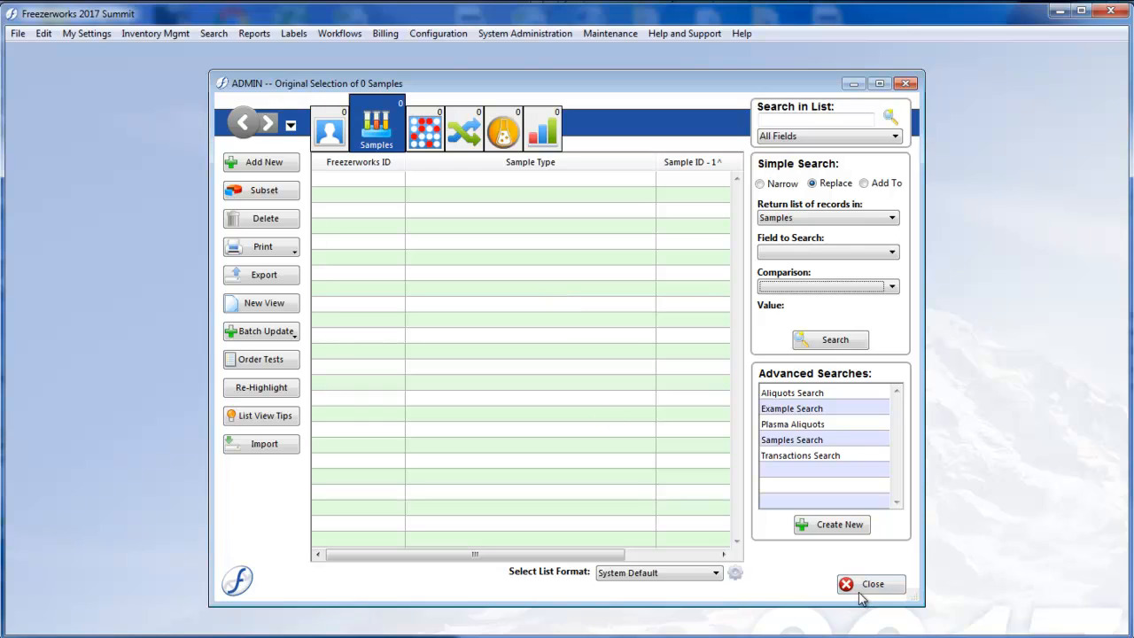
Step: Close the empty Samples list window to return to the start screen
{"action": "left_click", "coordinate": [871, 585]}
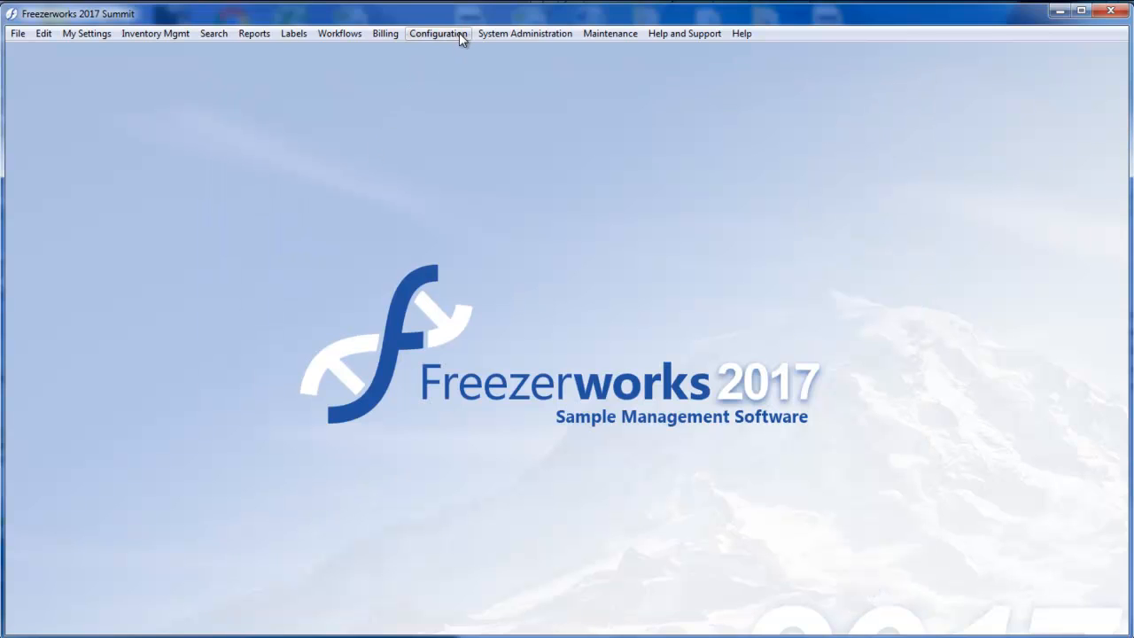
{"action": "mouse_move", "coordinate": [510, 44]}
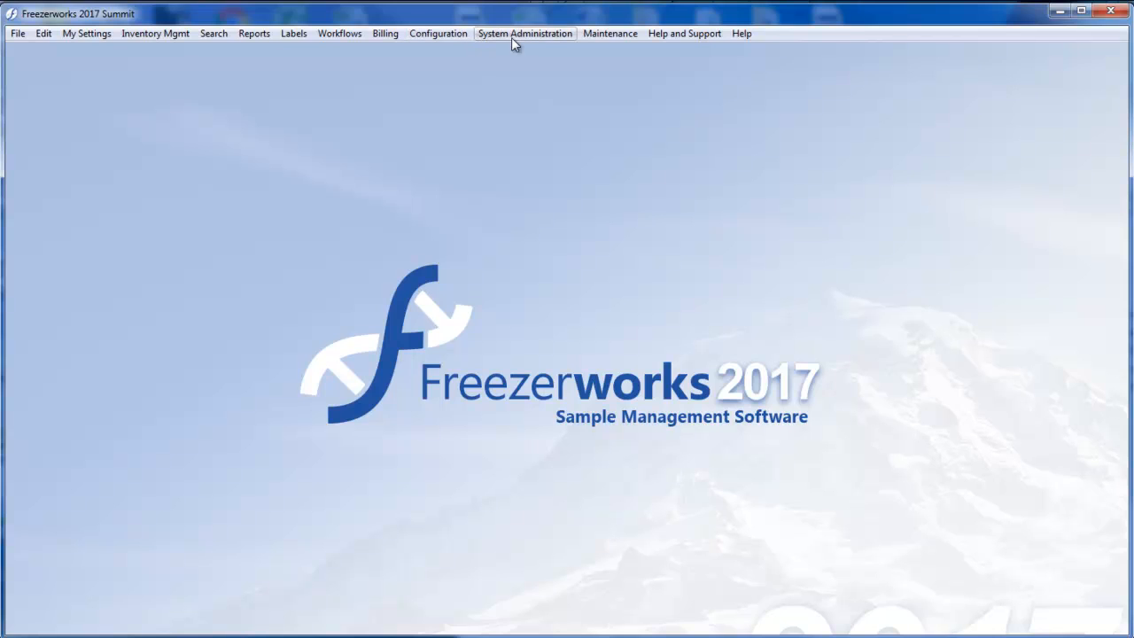
{"action": "left_click", "coordinate": [438, 32]}
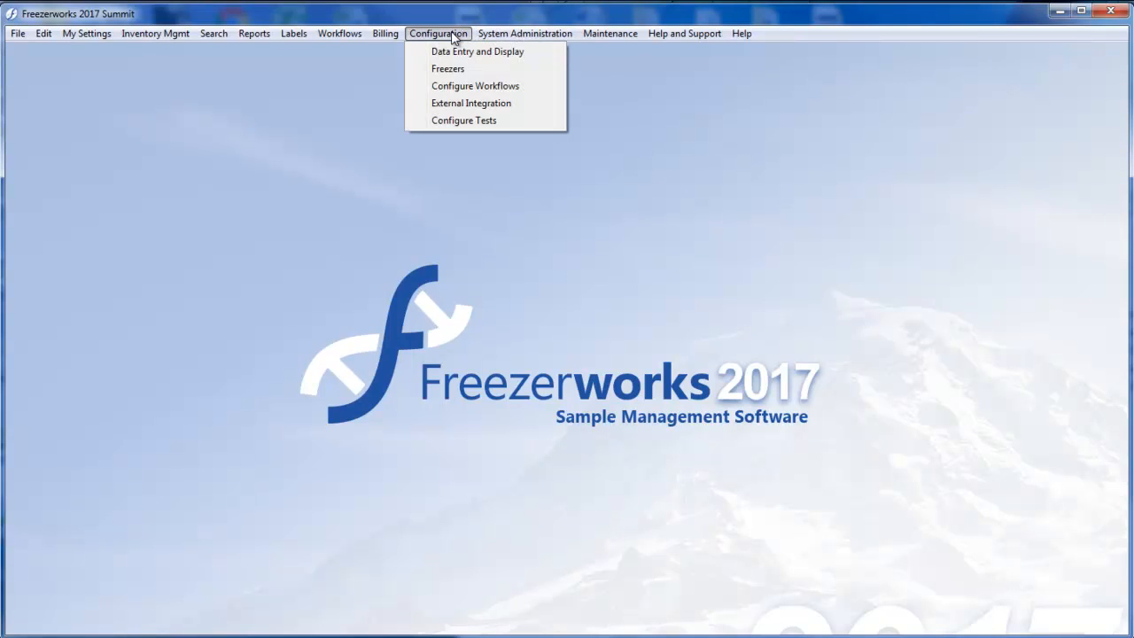
{"action": "left_click", "coordinate": [476, 49]}
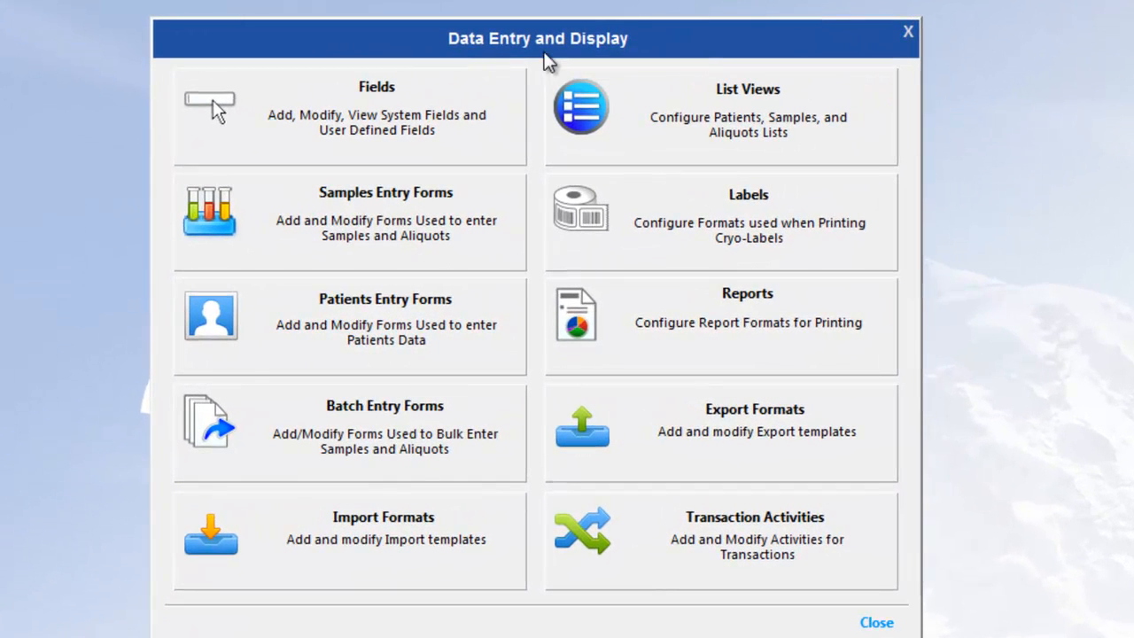
{"action": "mouse_move", "coordinate": [468, 216]}
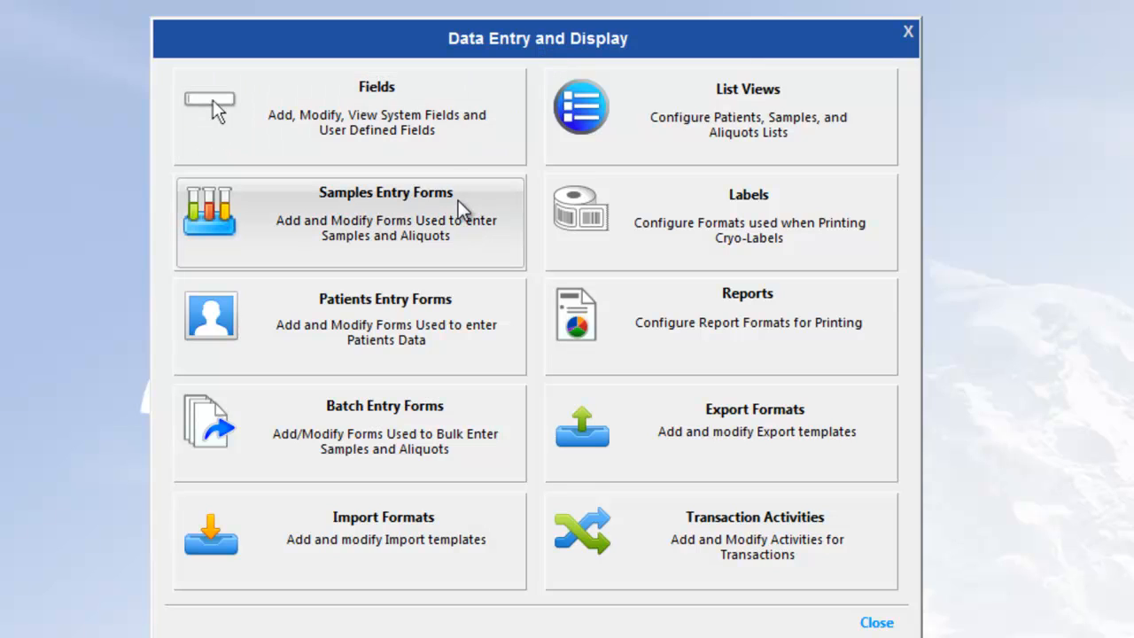
{"action": "mouse_move", "coordinate": [691, 122]}
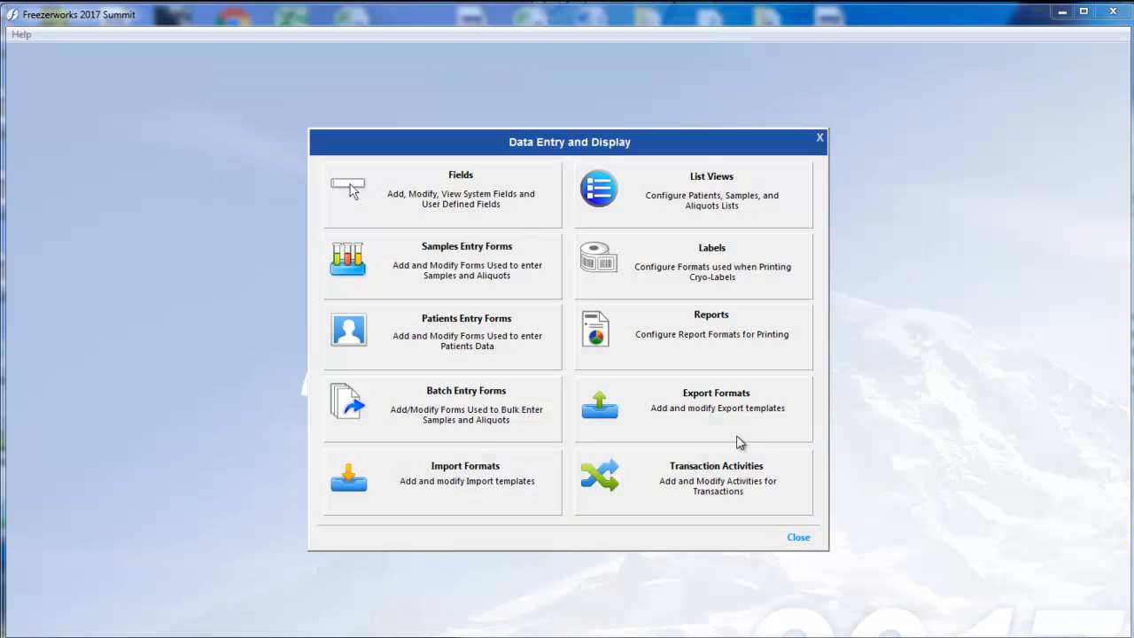
{"action": "mouse_move", "coordinate": [618, 166]}
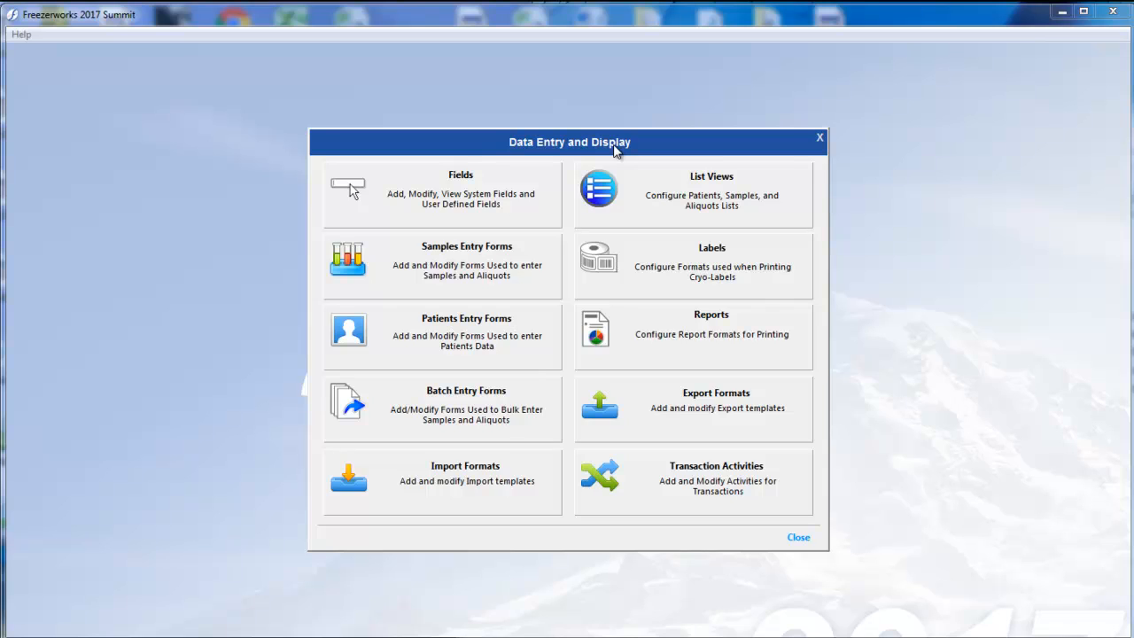
{"action": "mouse_move", "coordinate": [808, 535]}
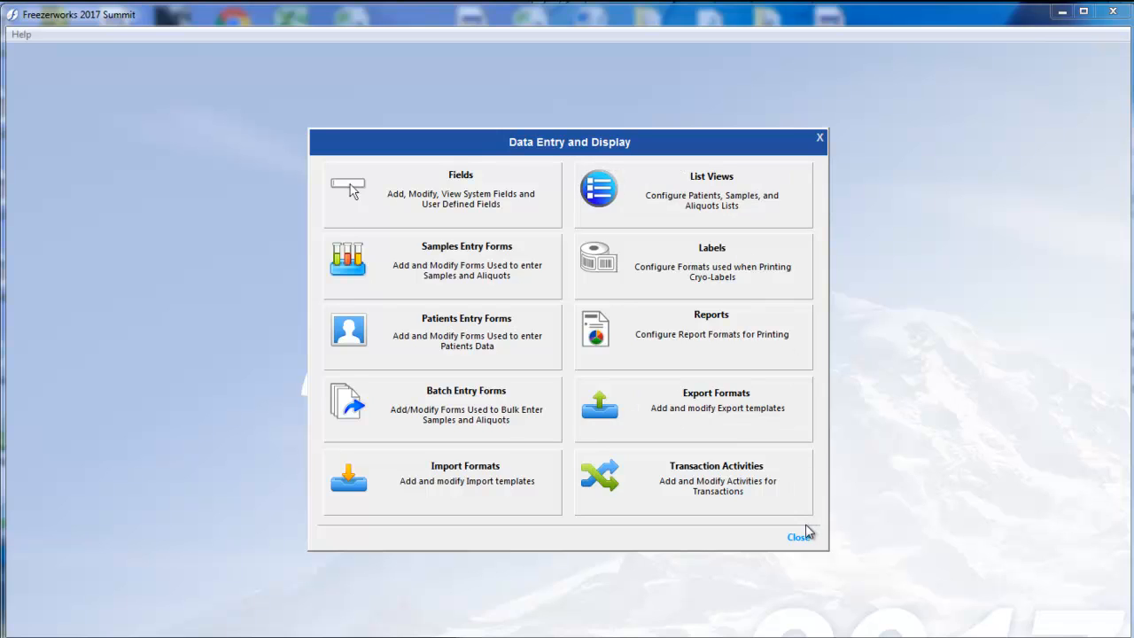
{"action": "mouse_move", "coordinate": [755, 528]}
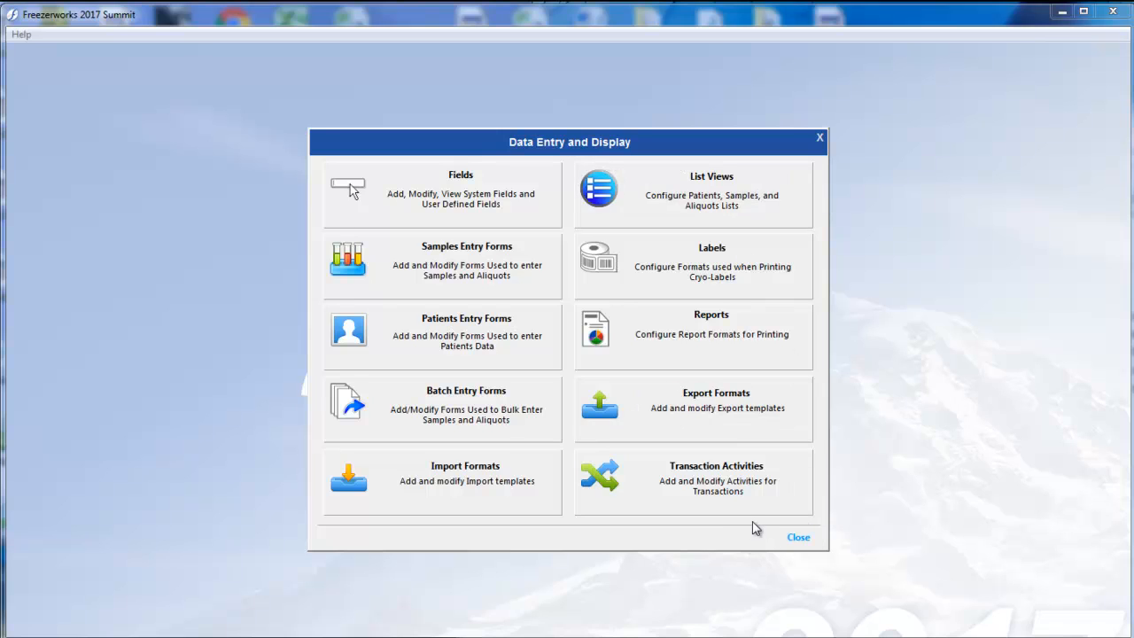
{"action": "left_click", "coordinate": [797, 537]}
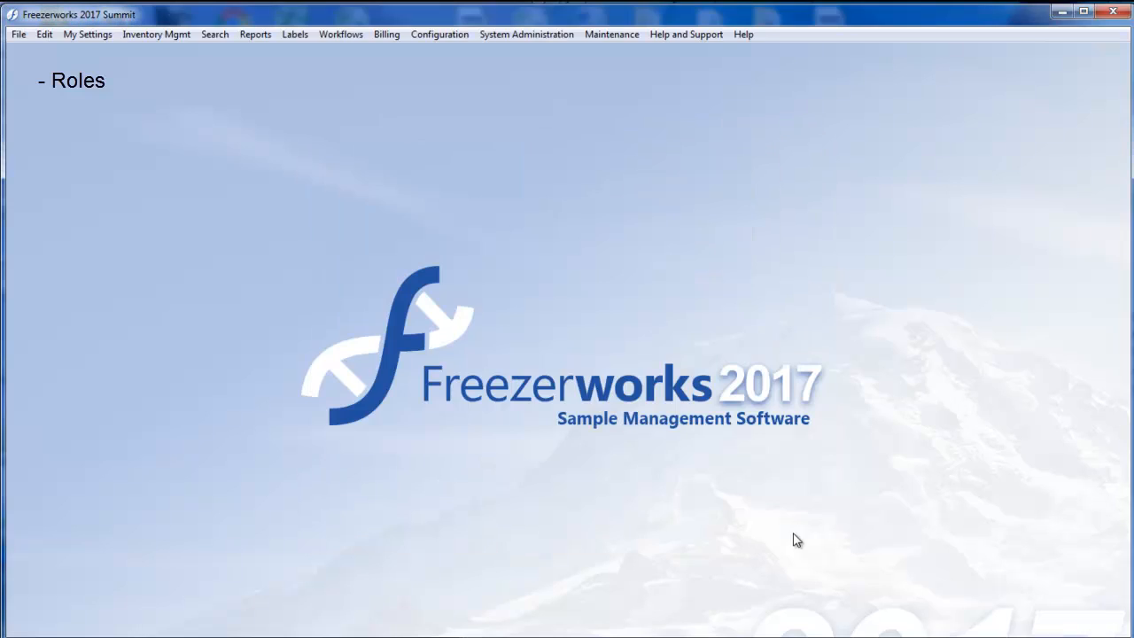
{"action": "mouse_move", "coordinate": [539, 34]}
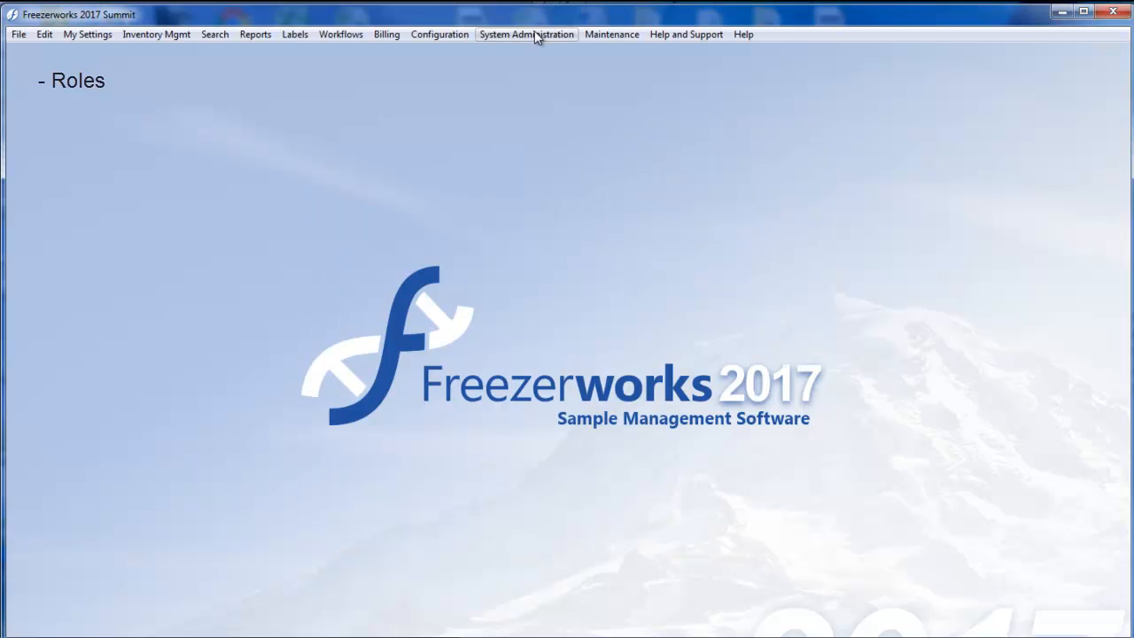
Step: Open the Roles list from System Administration's users, roles, groups and people overview
{"action": "left_click", "coordinate": [525, 34]}
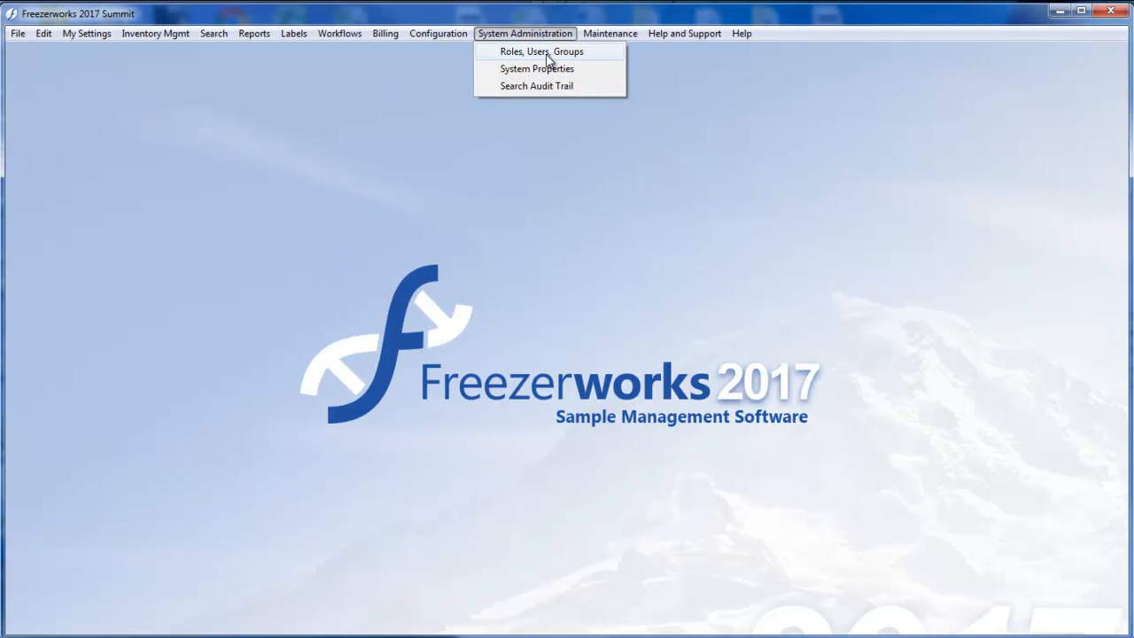
{"action": "left_click", "coordinate": [548, 50]}
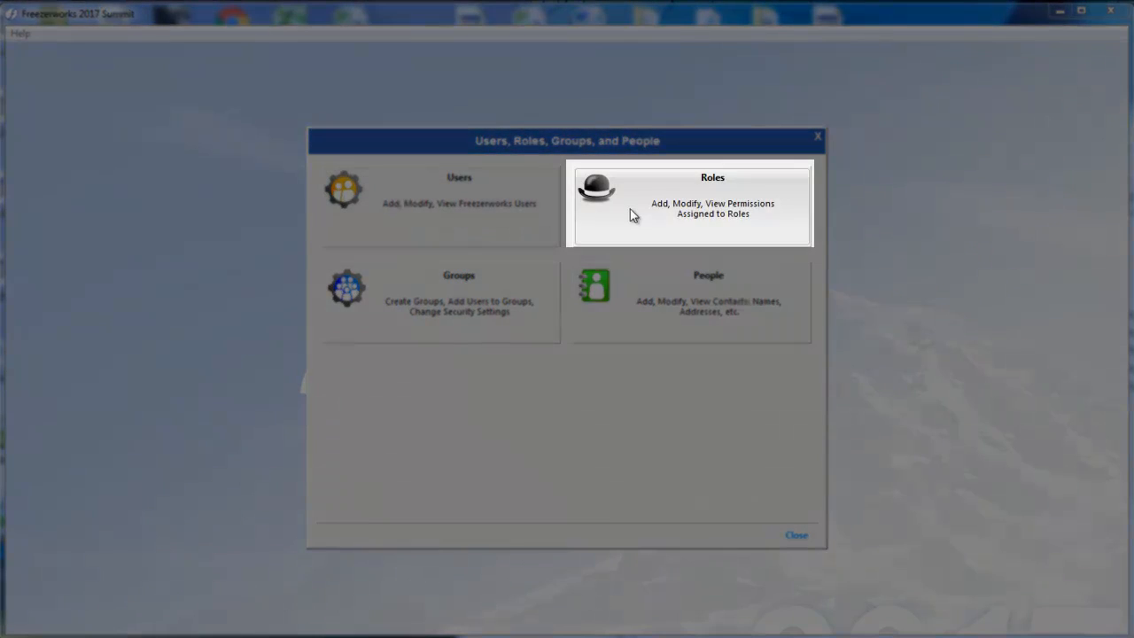
{"action": "left_click", "coordinate": [689, 204]}
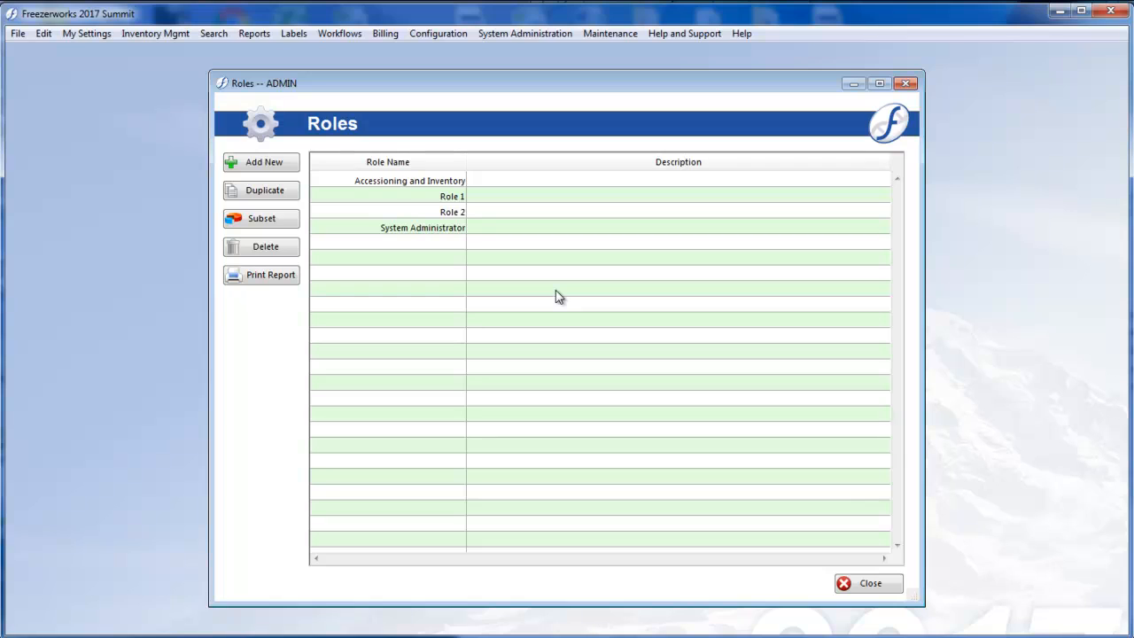
{"action": "mouse_move", "coordinate": [550, 281]}
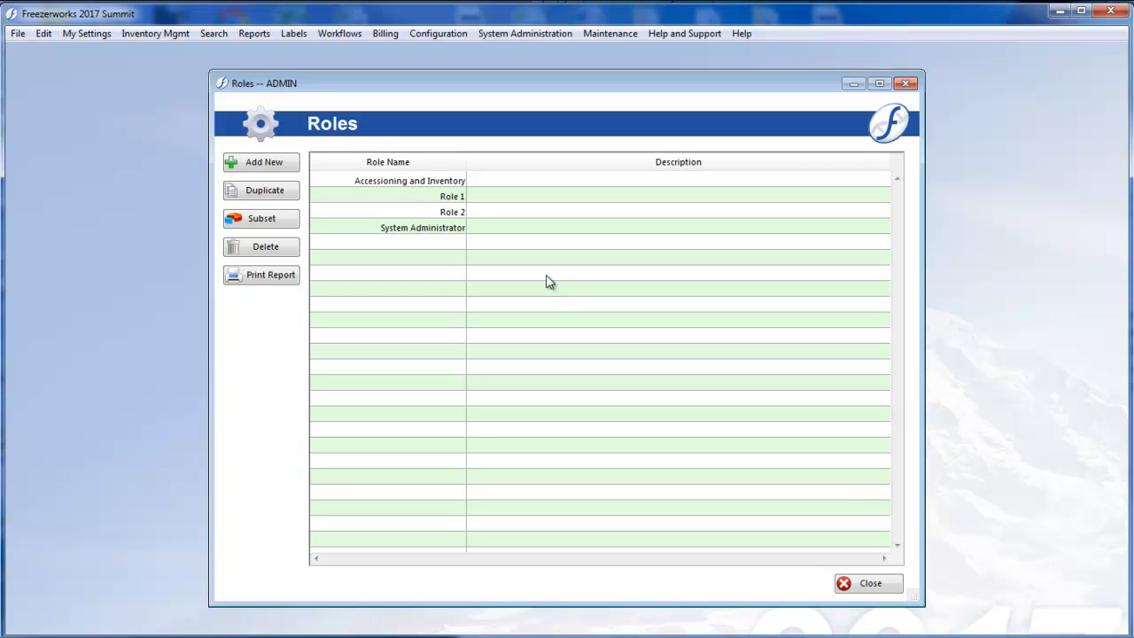
{"action": "mouse_move", "coordinate": [491, 283]}
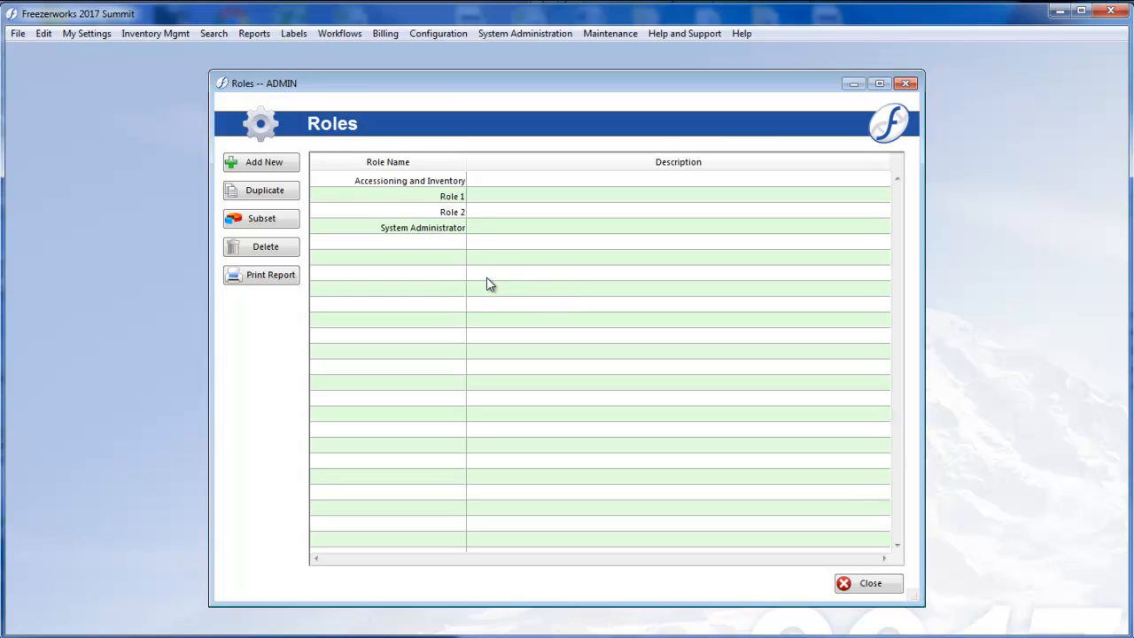
Step: Review the System Administrator, Accessioning and Inventory, and Role 1 roles, then close the list
{"action": "left_click", "coordinate": [409, 227]}
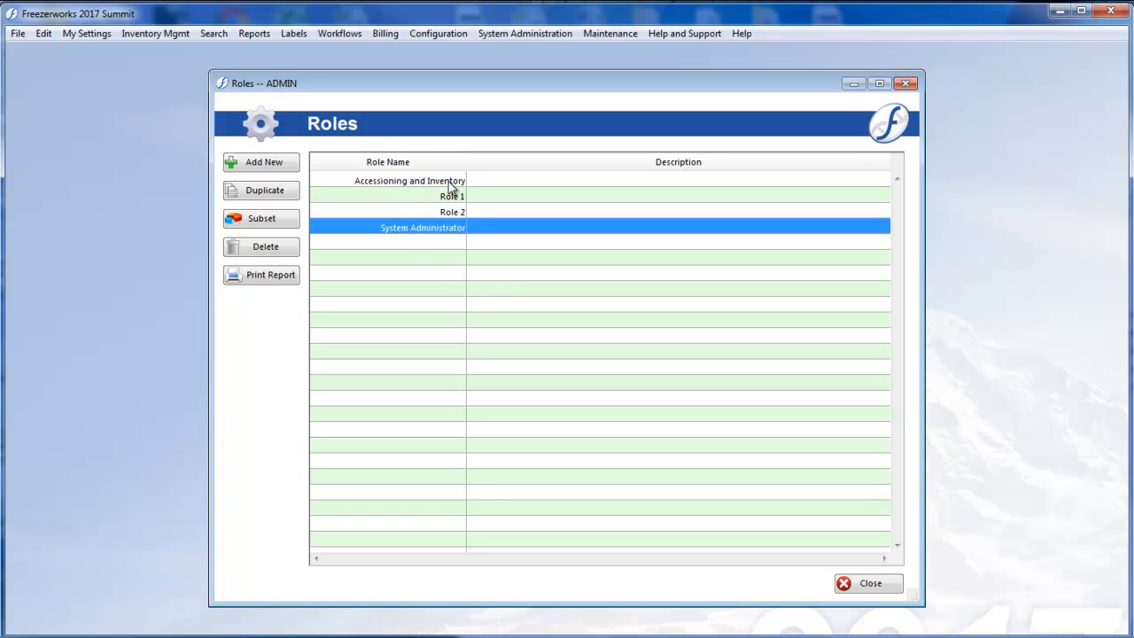
{"action": "left_click", "coordinate": [392, 180]}
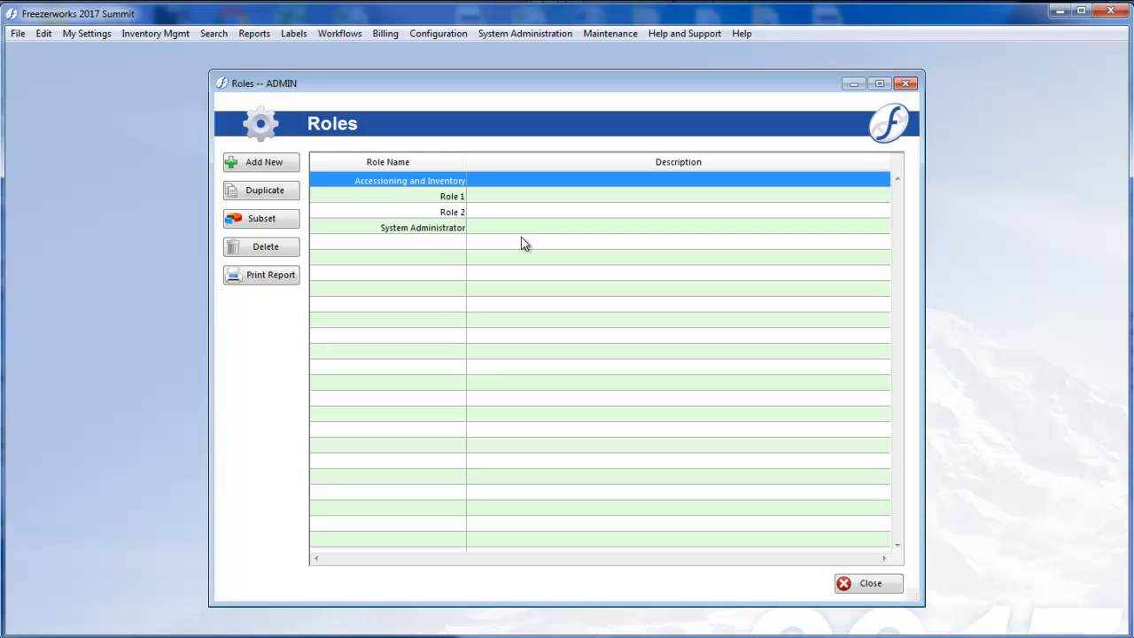
{"action": "mouse_move", "coordinate": [559, 311]}
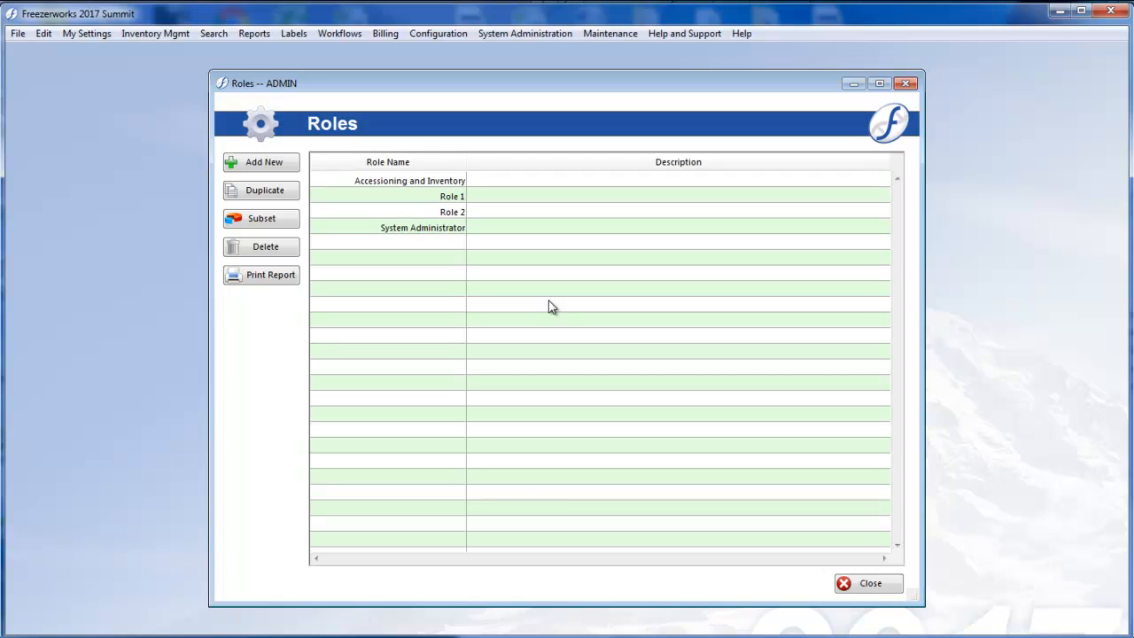
{"action": "mouse_move", "coordinate": [443, 200]}
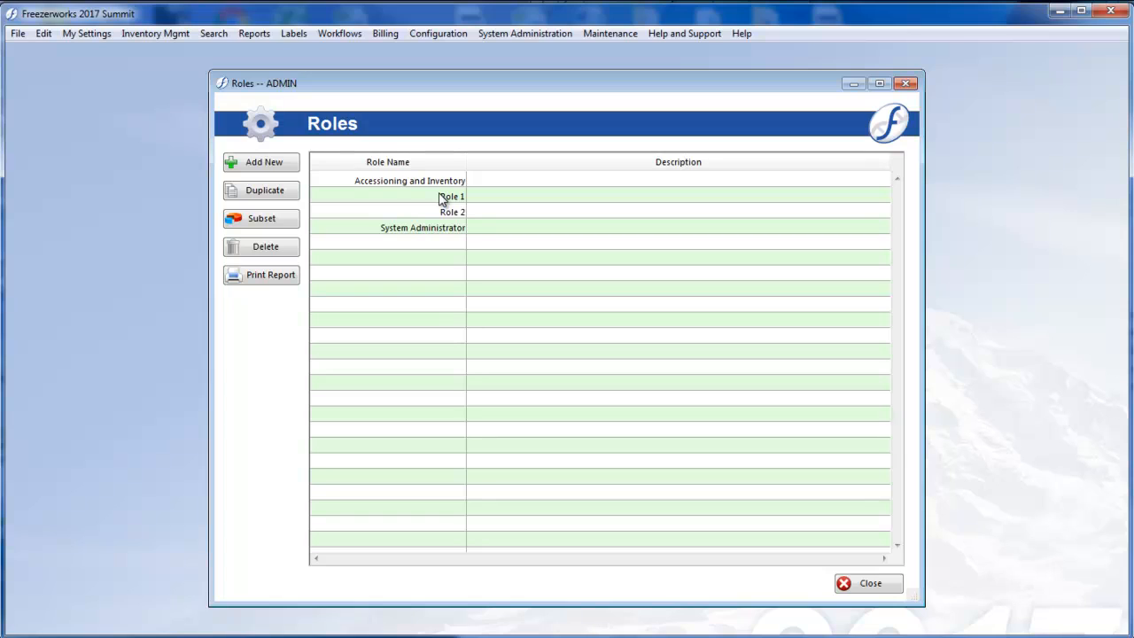
{"action": "left_click", "coordinate": [446, 195]}
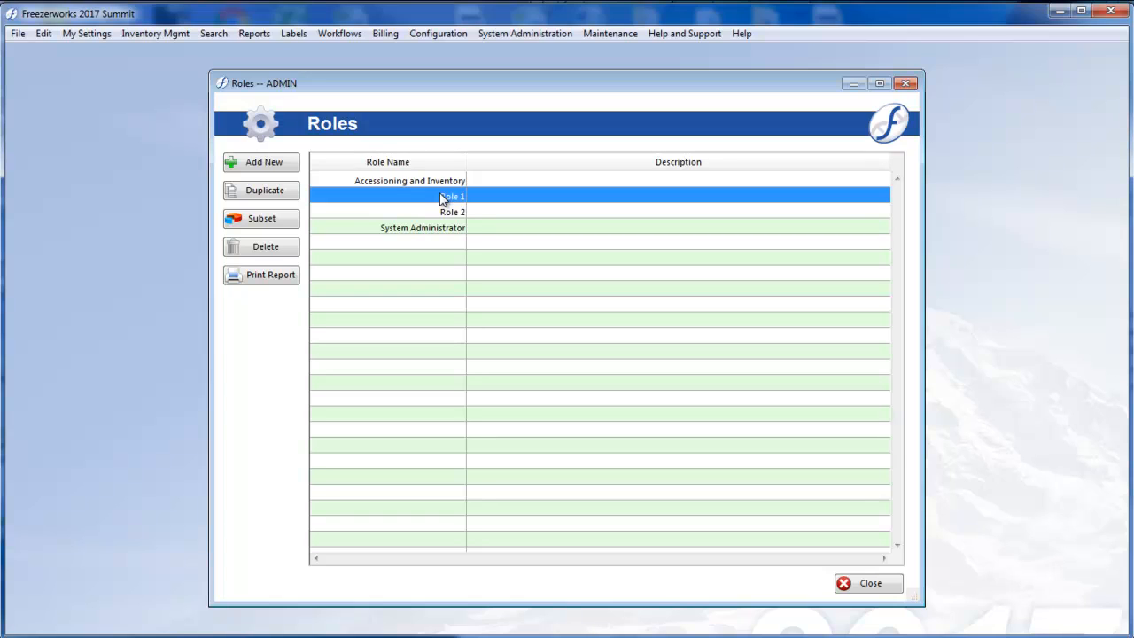
{"action": "left_click", "coordinate": [450, 213]}
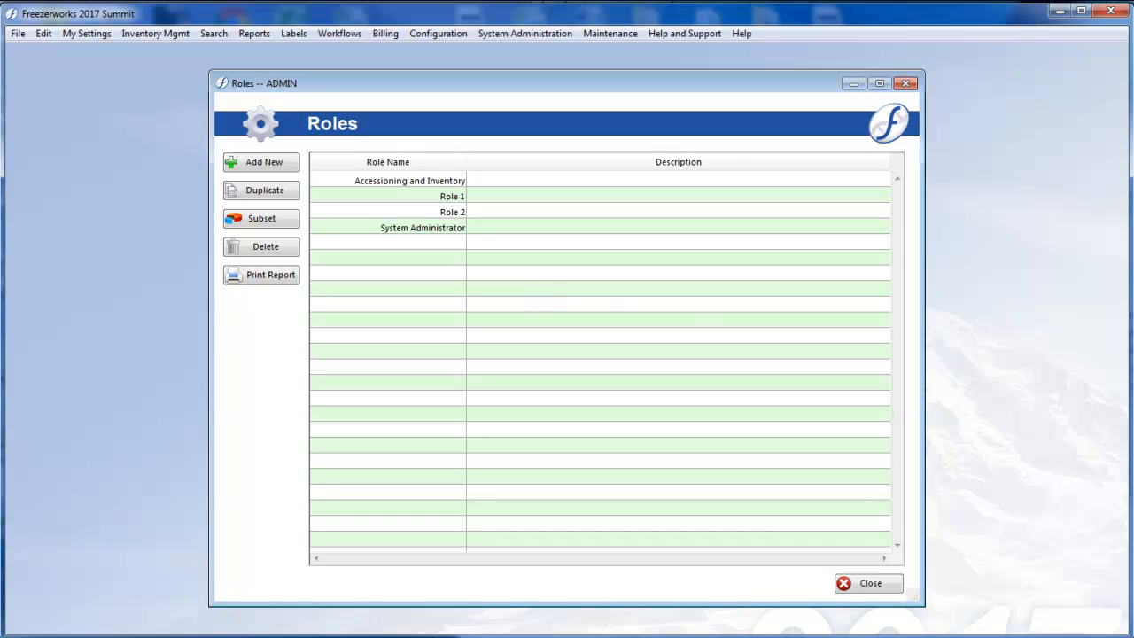
{"action": "mouse_move", "coordinate": [778, 489]}
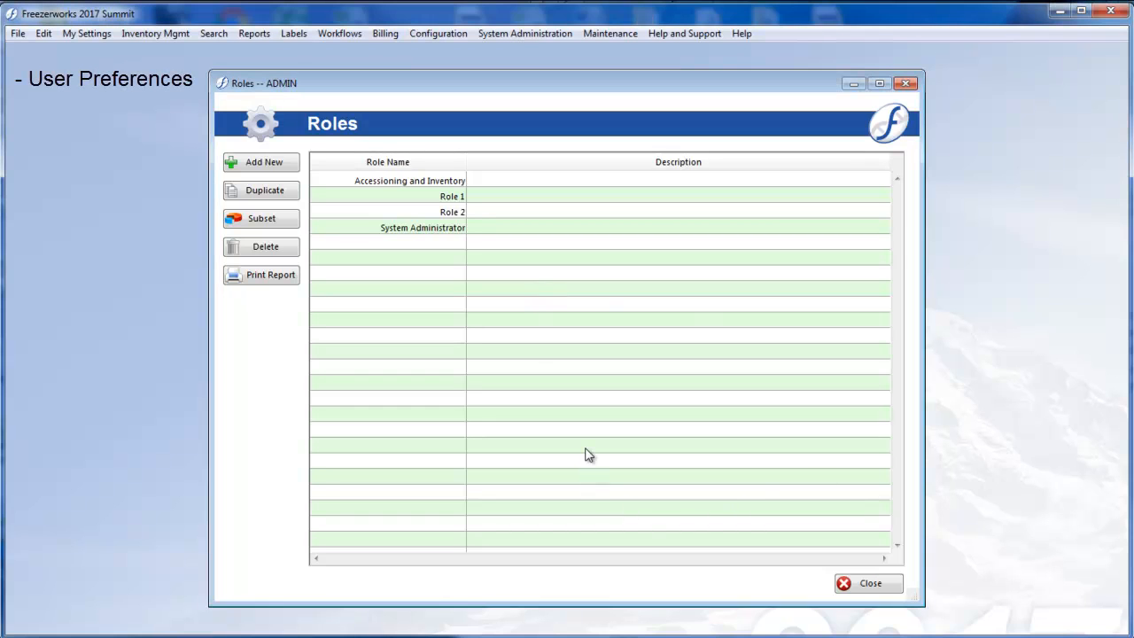
{"action": "mouse_move", "coordinate": [862, 591]}
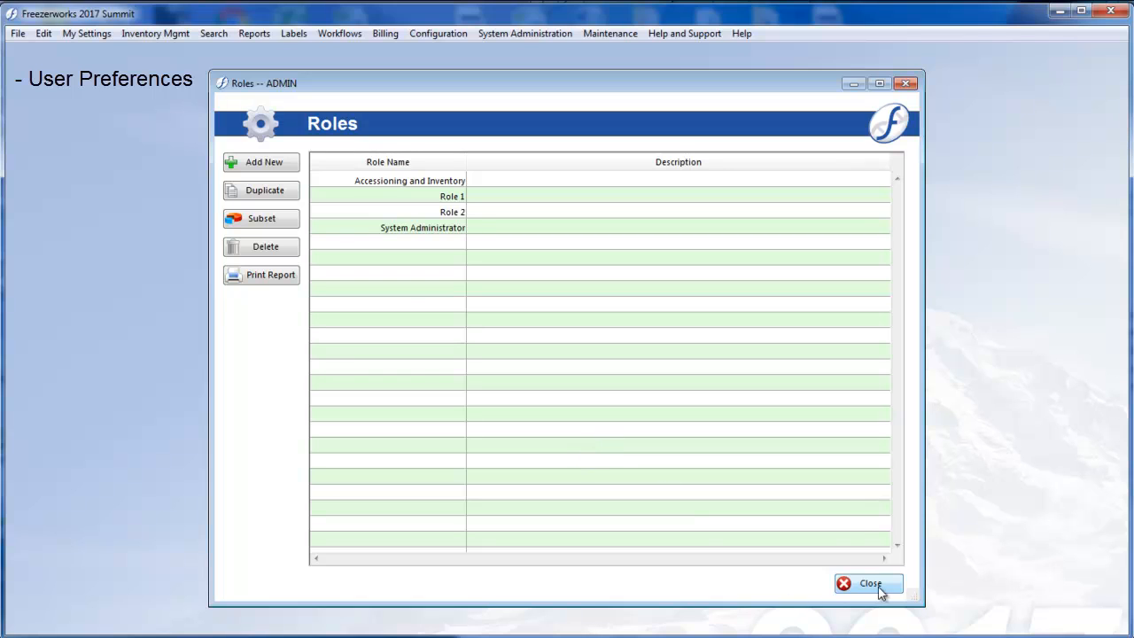
{"action": "left_click", "coordinate": [864, 585]}
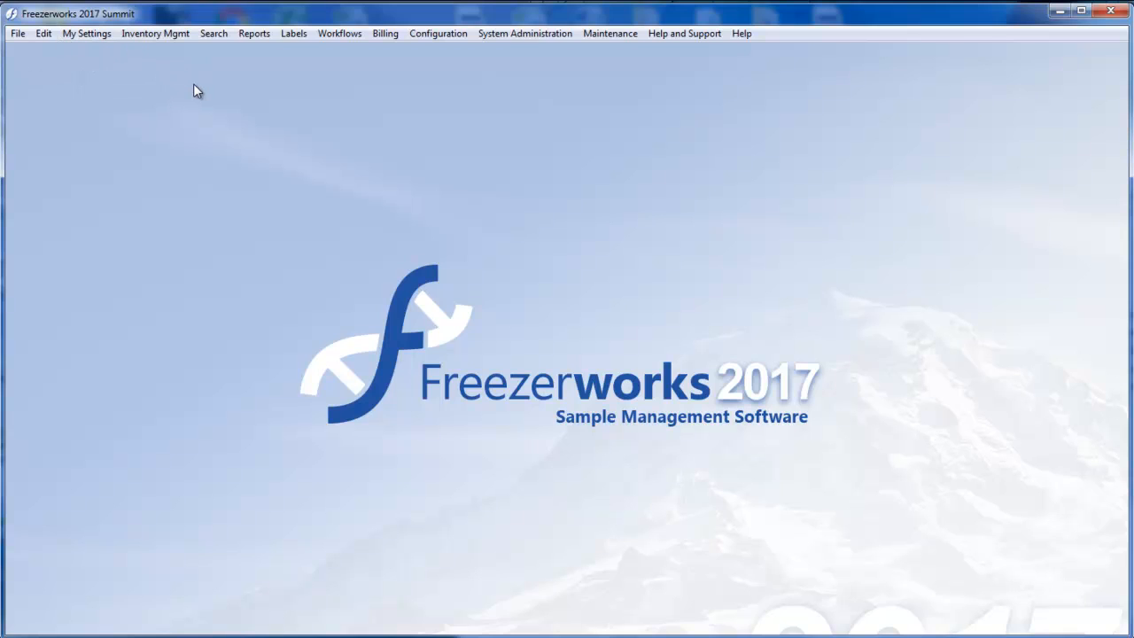
Step: Open AdminUser's preferences via My Settings, cancel a password change, and view the role choices
{"action": "left_click", "coordinate": [87, 35]}
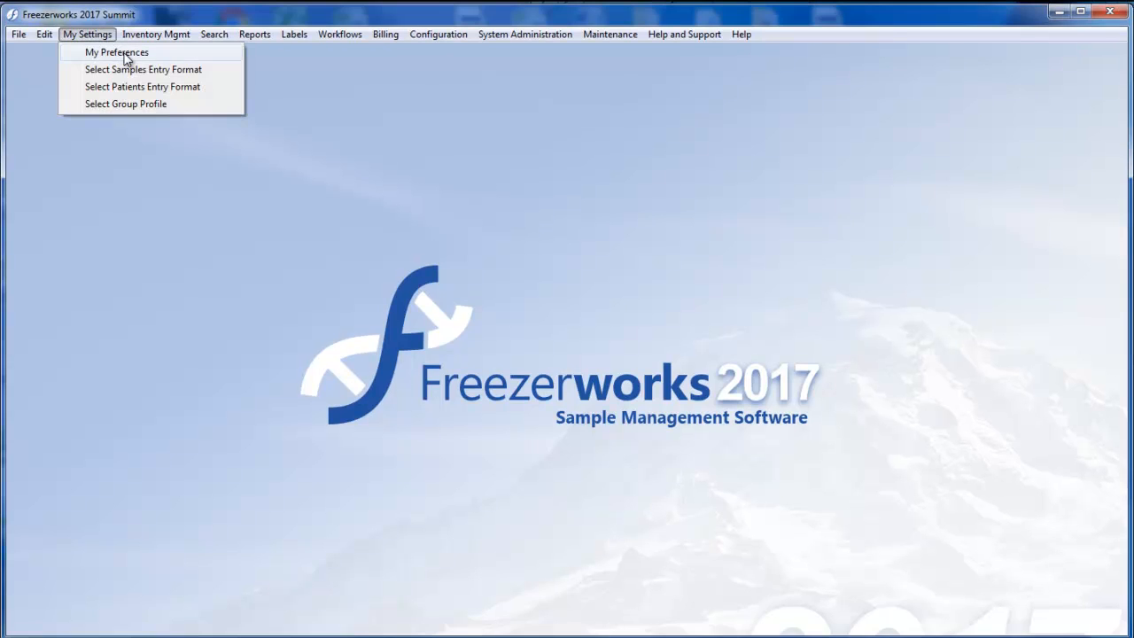
{"action": "left_click", "coordinate": [114, 51]}
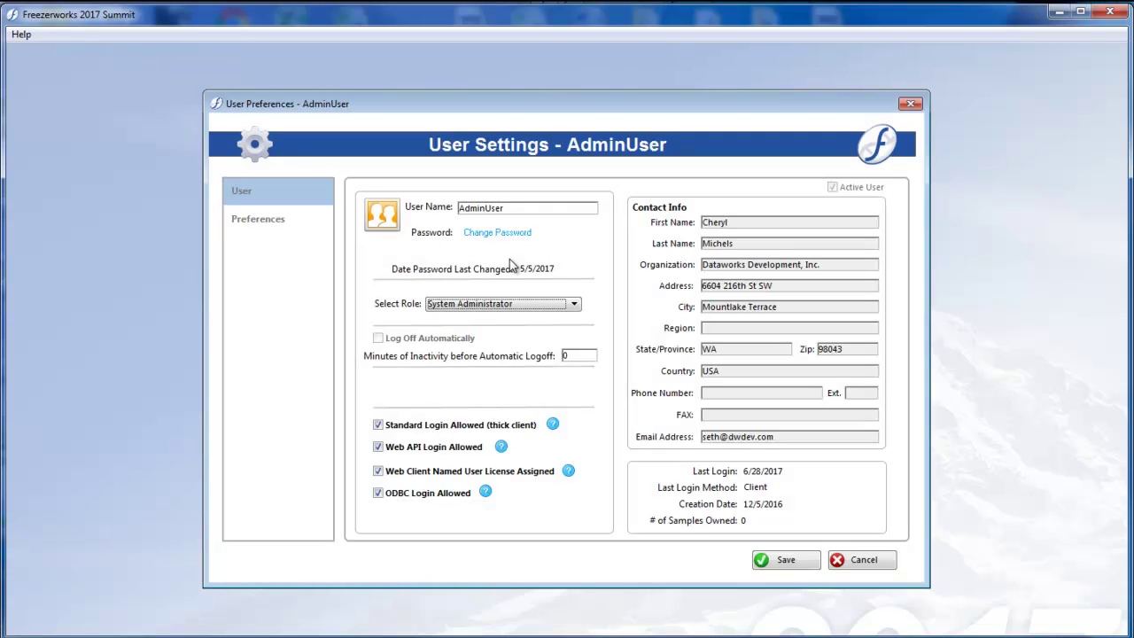
{"action": "mouse_move", "coordinate": [585, 264]}
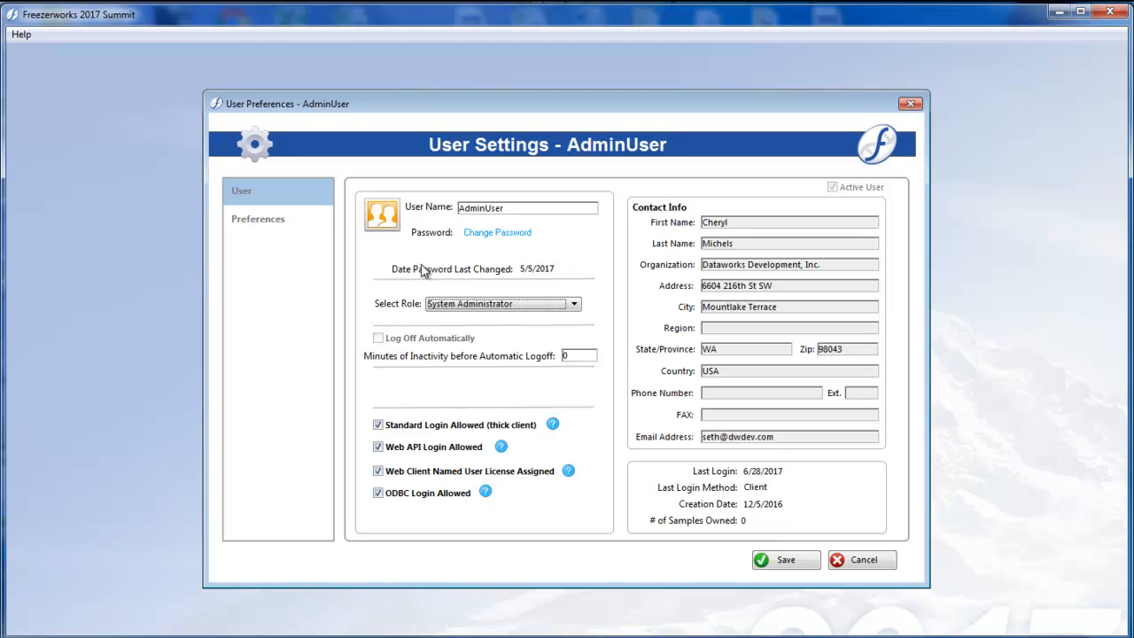
{"action": "mouse_move", "coordinate": [513, 241]}
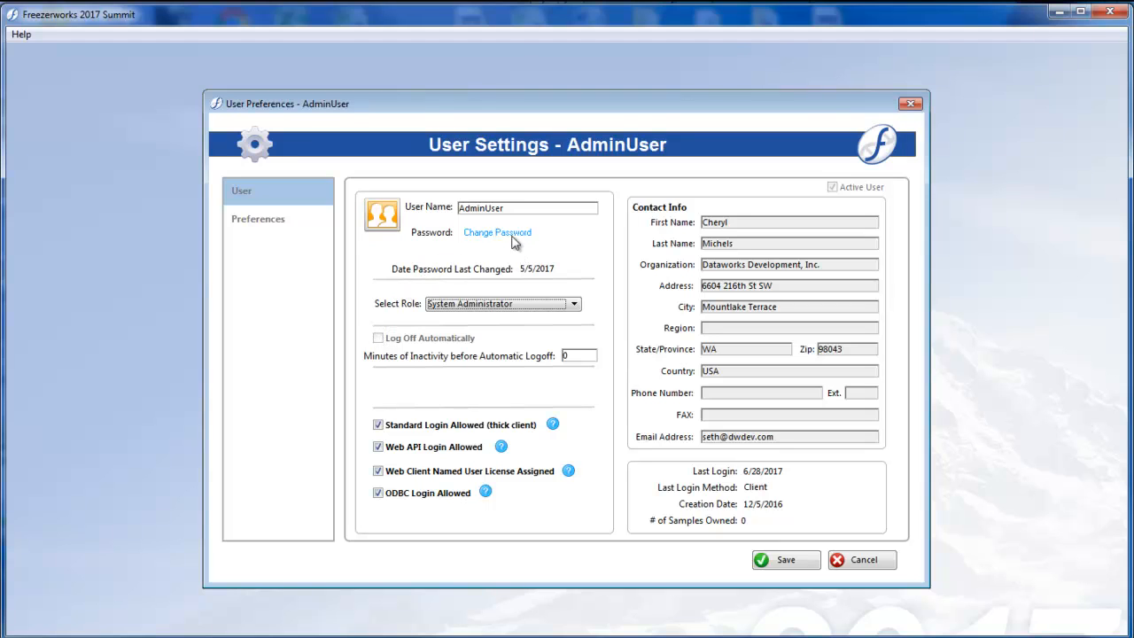
{"action": "left_click", "coordinate": [496, 232]}
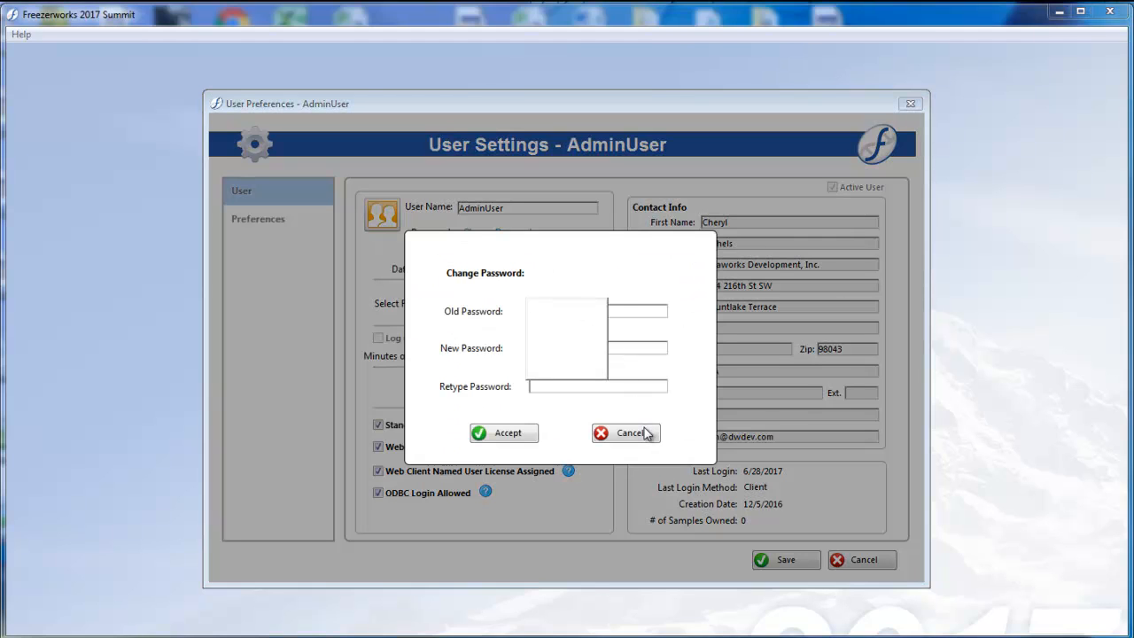
{"action": "left_click", "coordinate": [625, 432]}
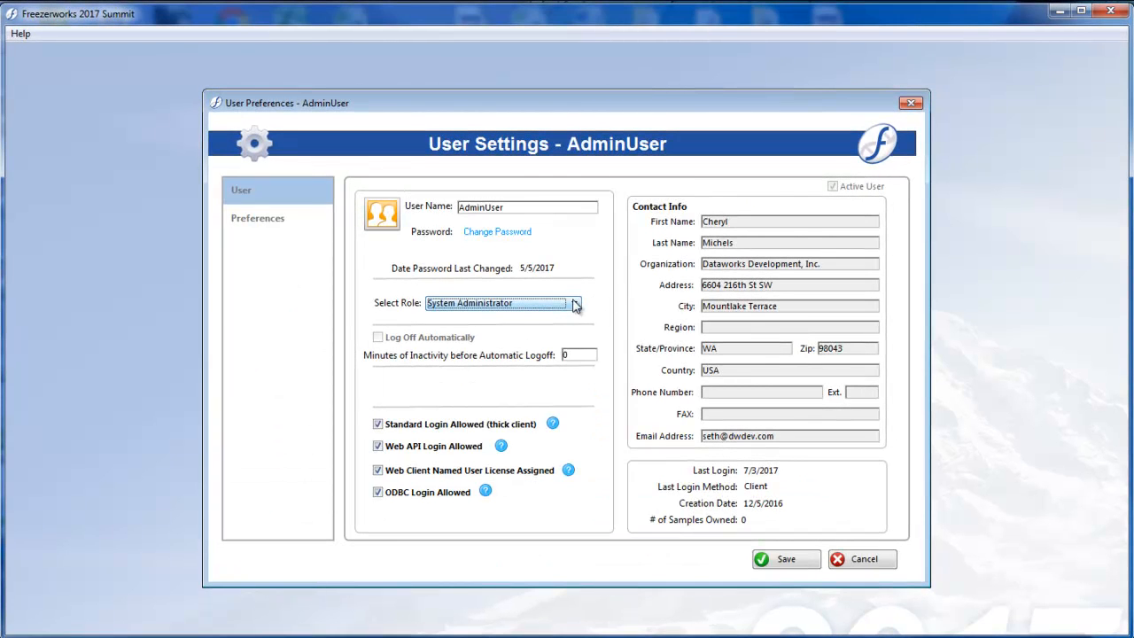
{"action": "left_click", "coordinate": [574, 303]}
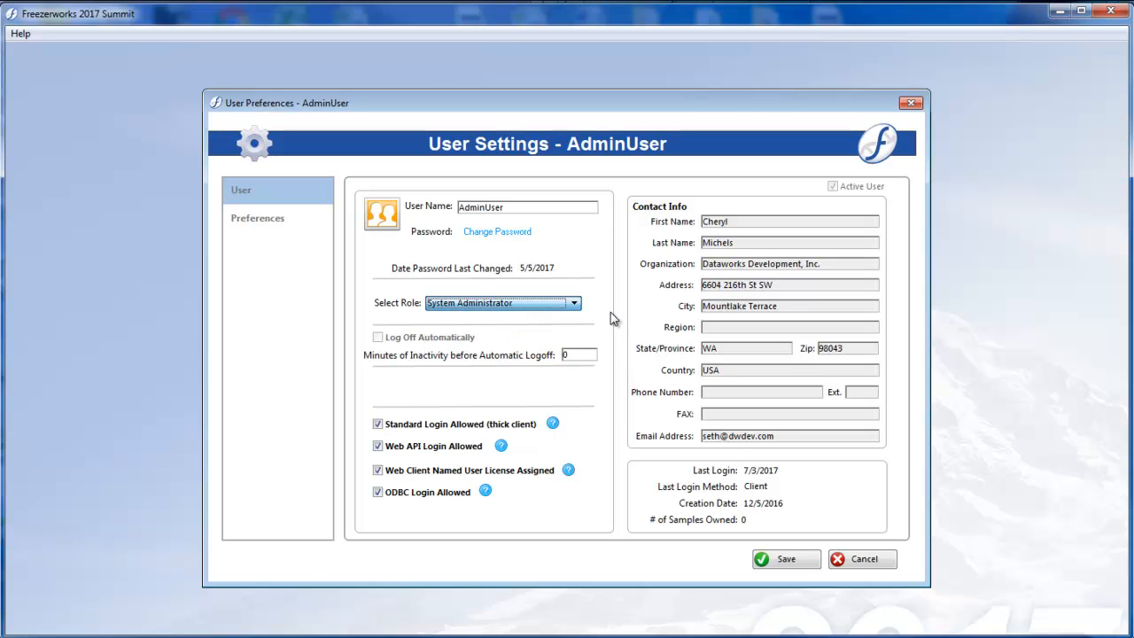
{"action": "mouse_move", "coordinate": [593, 310]}
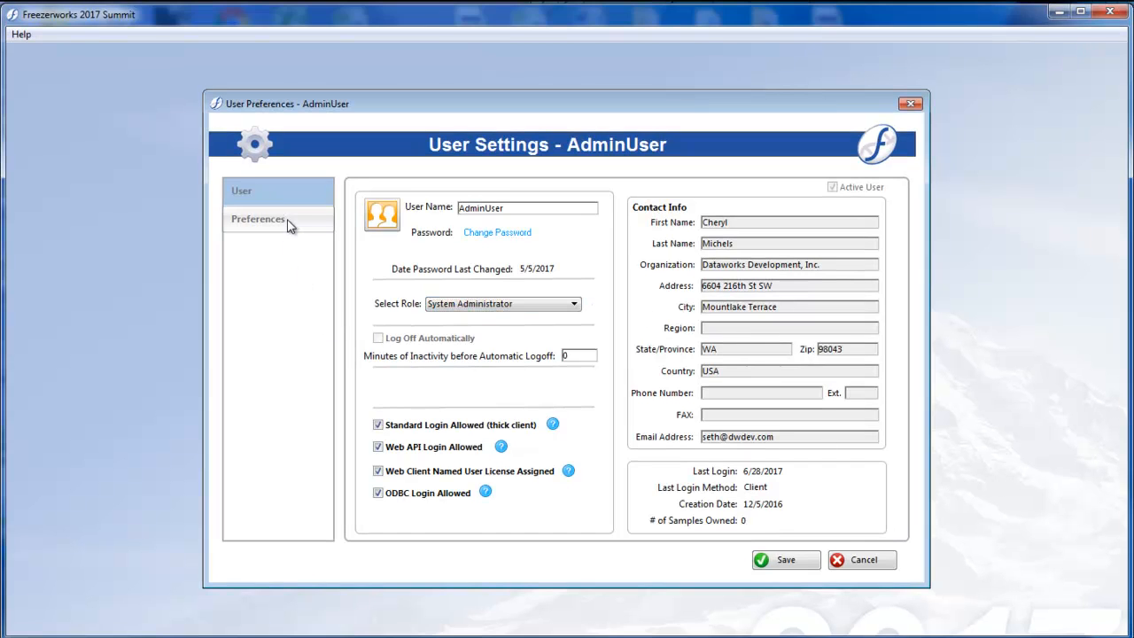
Step: Choose Samples Search as the login advanced search in Preferences, then cancel without saving
{"action": "left_click", "coordinate": [259, 219]}
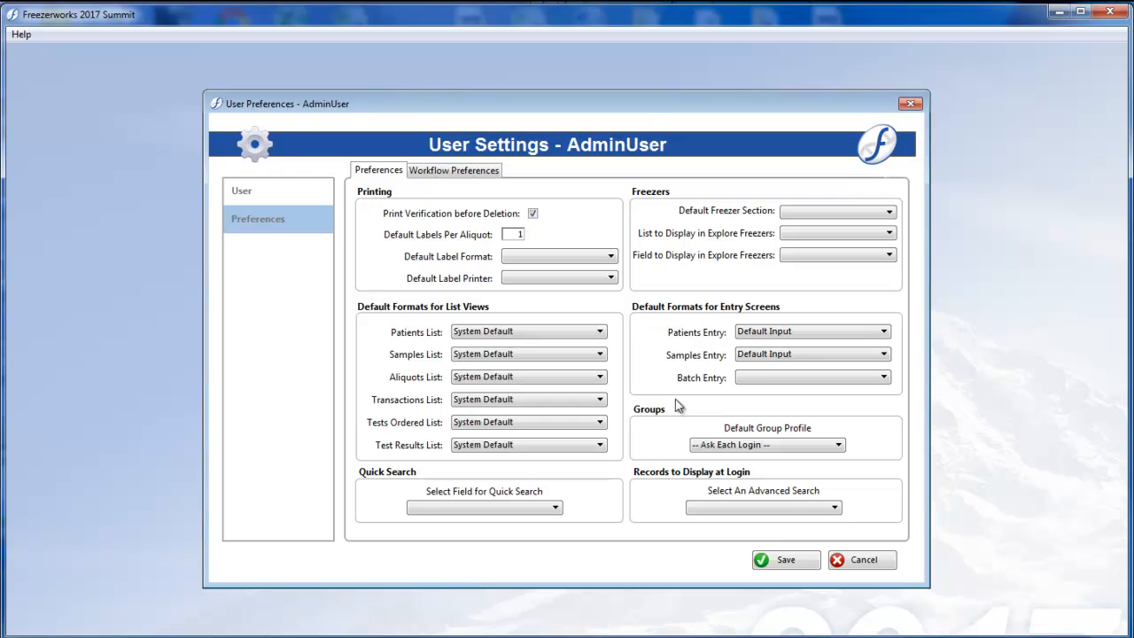
{"action": "mouse_move", "coordinate": [650, 547]}
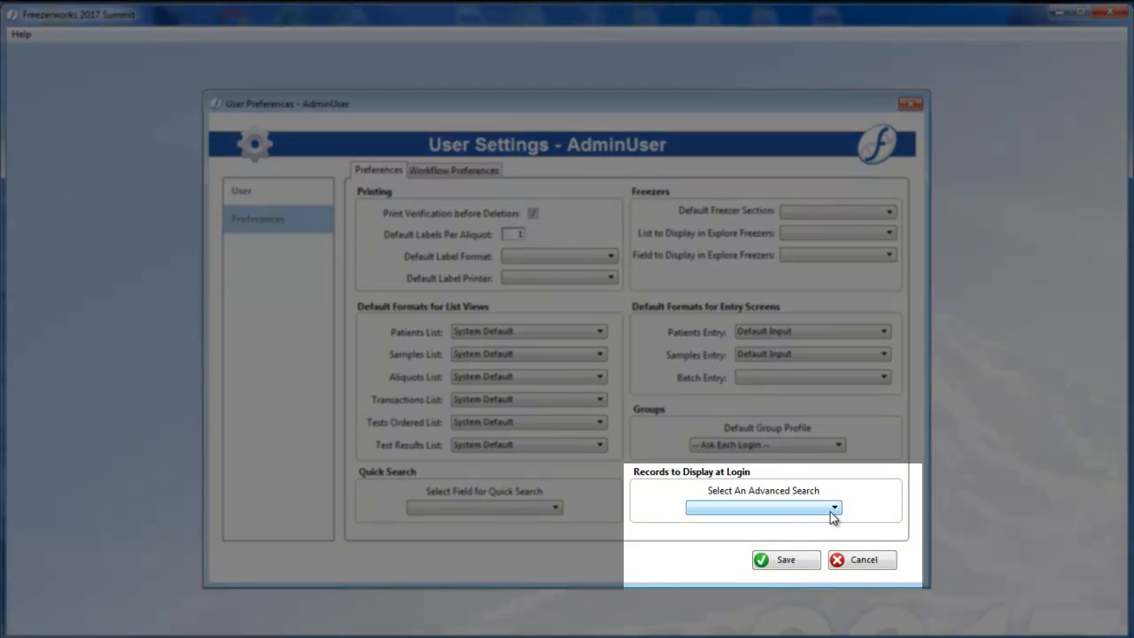
{"action": "left_click", "coordinate": [839, 509]}
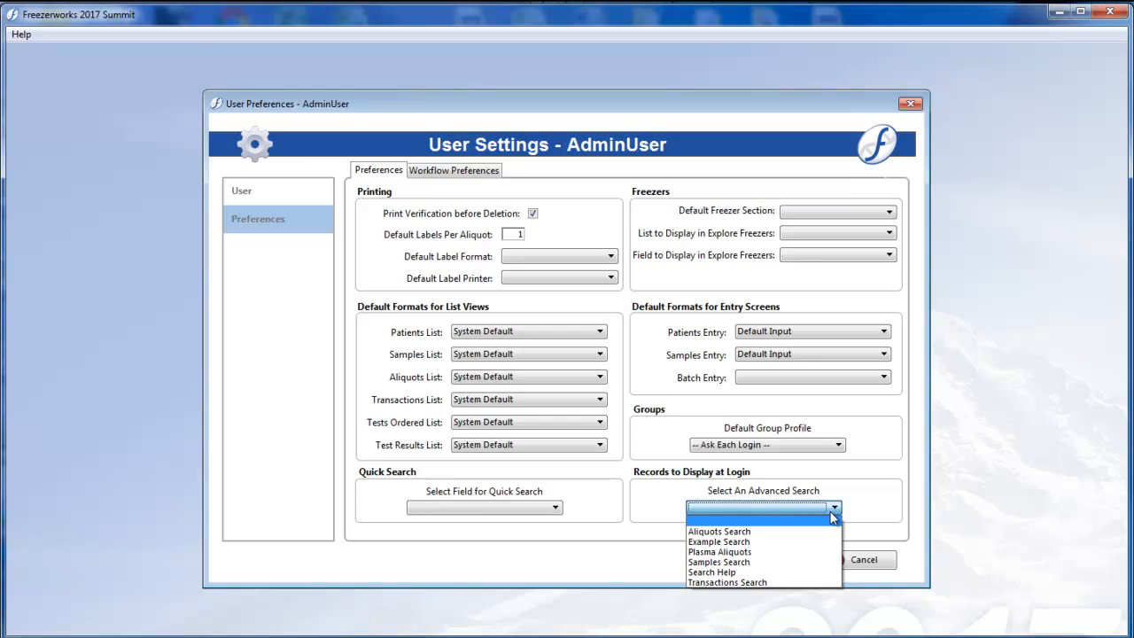
{"action": "mouse_move", "coordinate": [755, 542]}
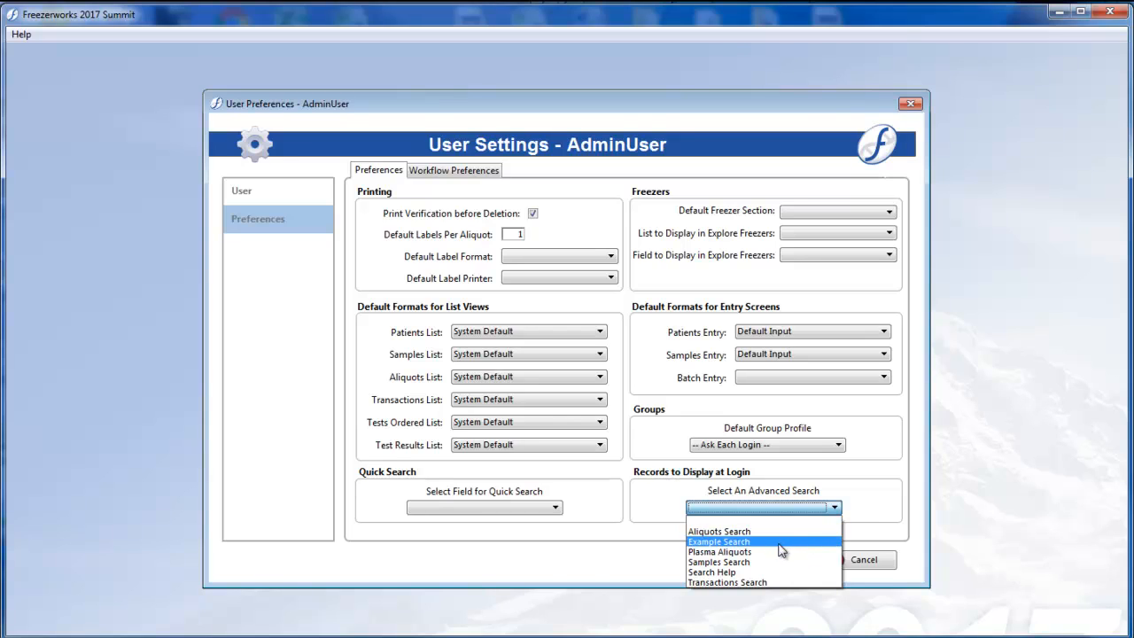
{"action": "mouse_move", "coordinate": [729, 551]}
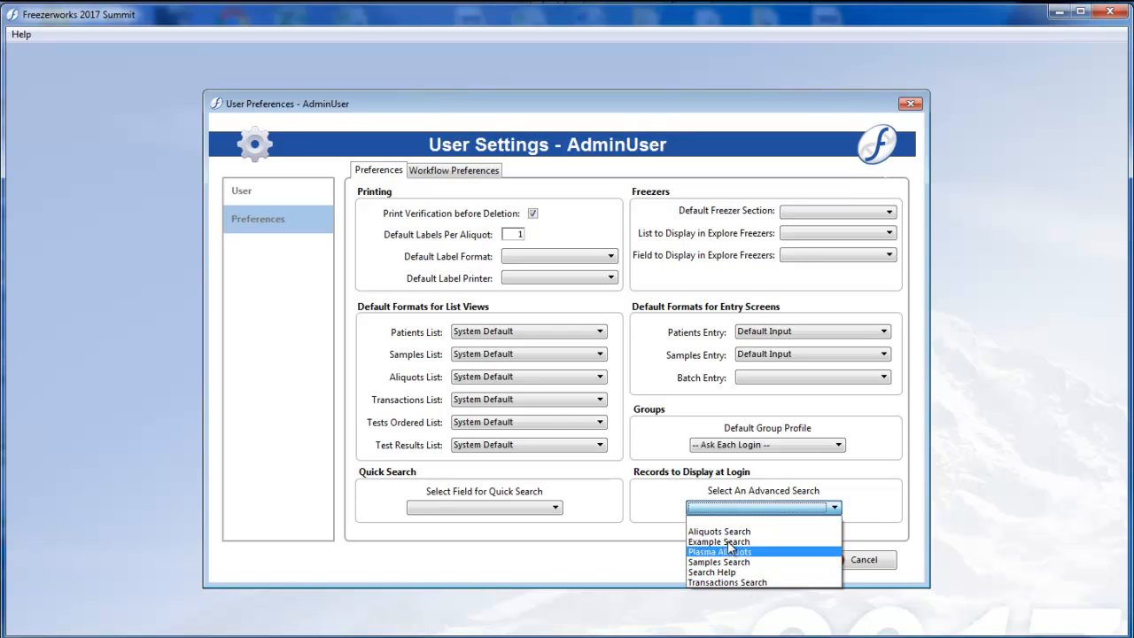
{"action": "left_click", "coordinate": [724, 562]}
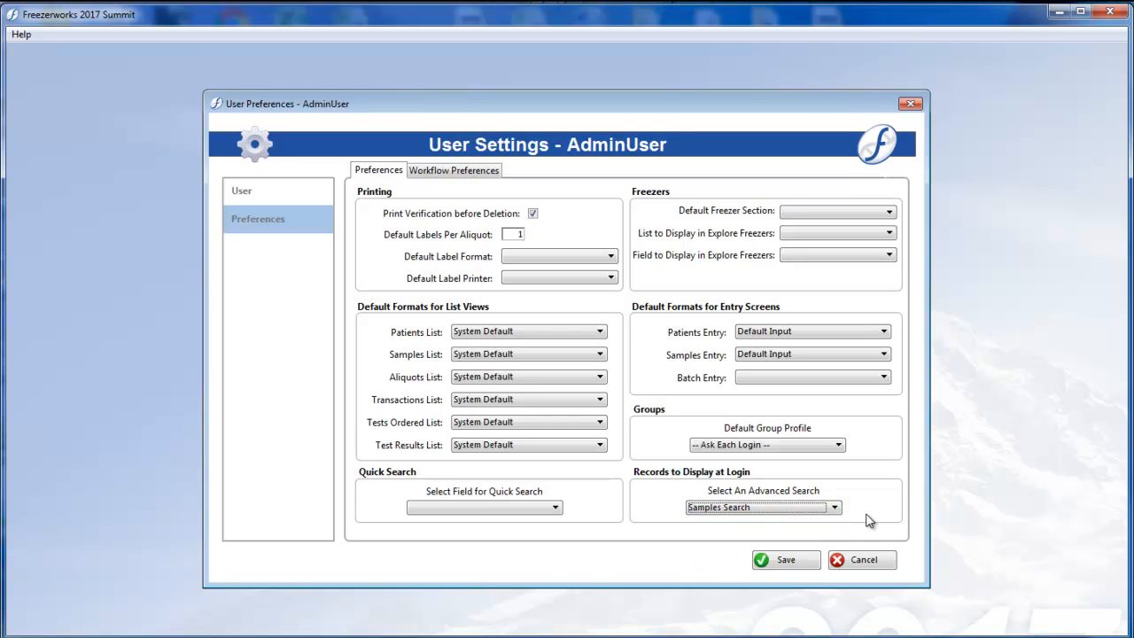
{"action": "mouse_move", "coordinate": [871, 565]}
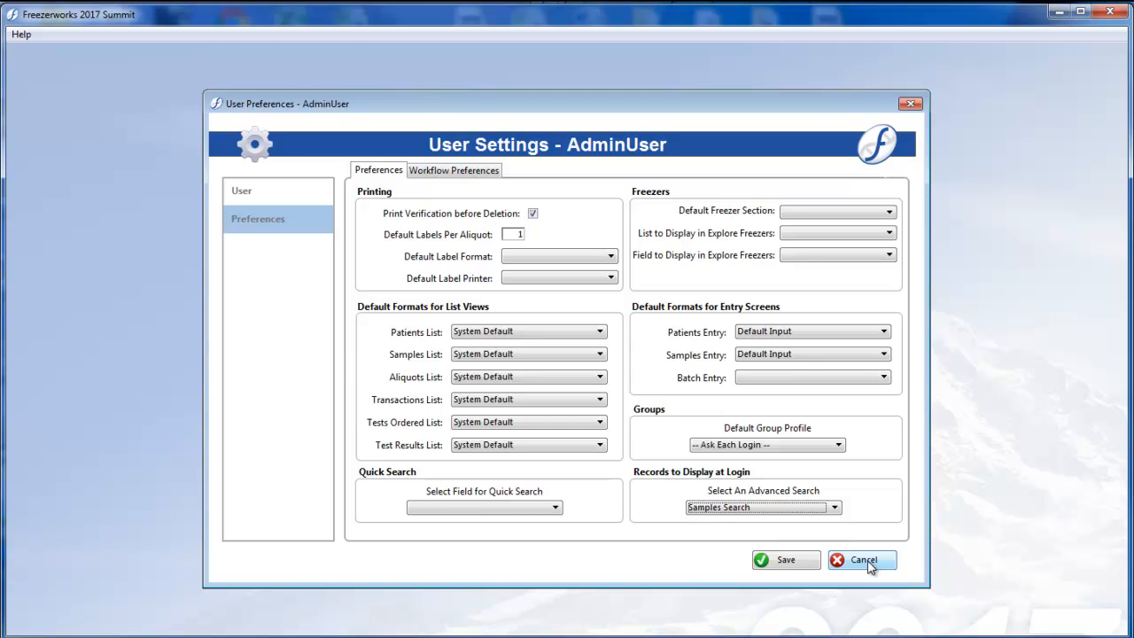
{"action": "left_click", "coordinate": [865, 560]}
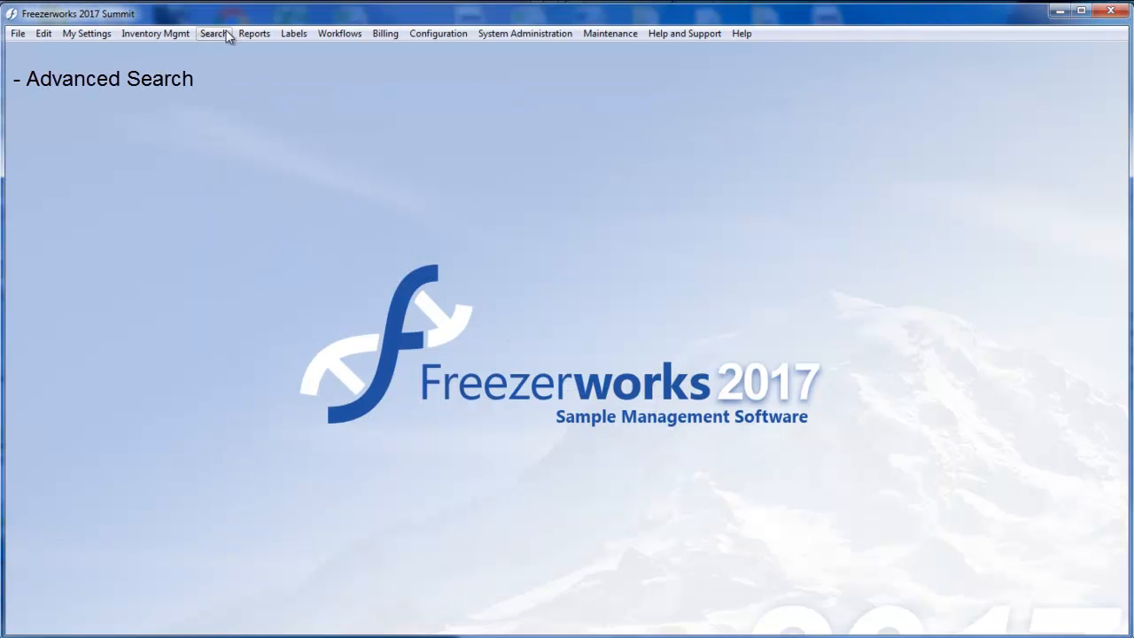
{"action": "left_click", "coordinate": [211, 33]}
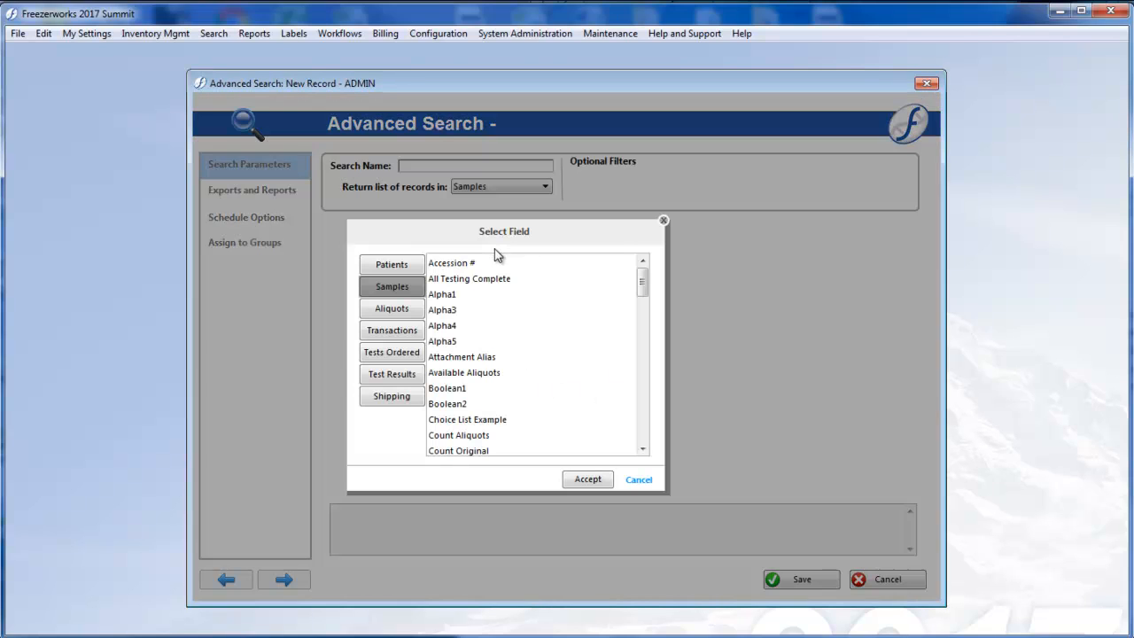
{"action": "scroll", "scroll_direction": "down", "scroll_amount": 3}
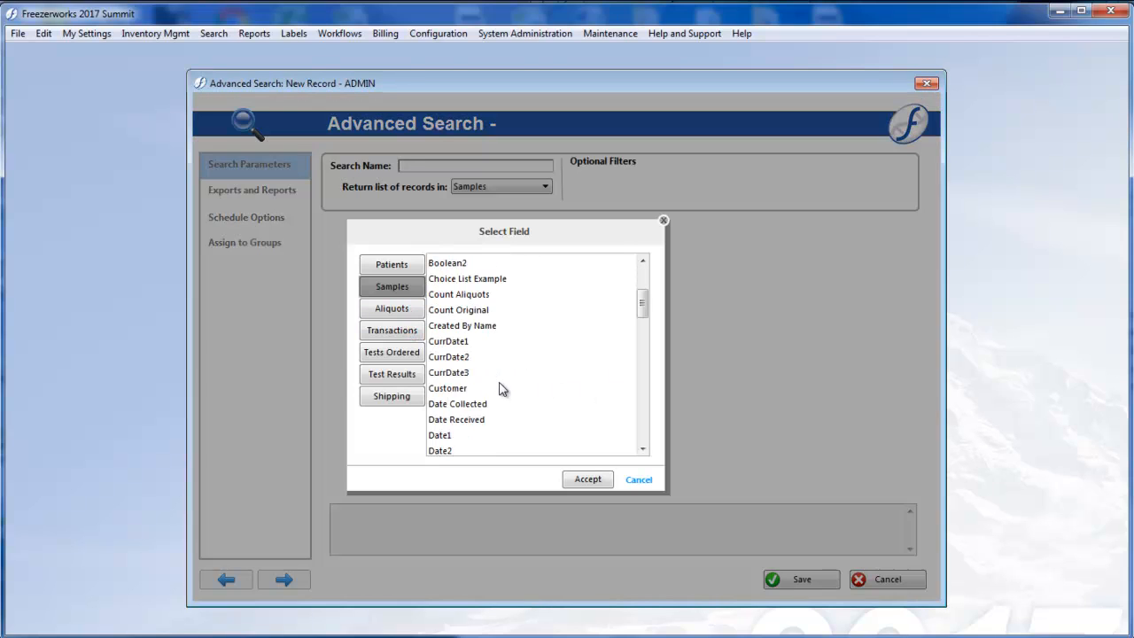
{"action": "left_click", "coordinate": [589, 479]}
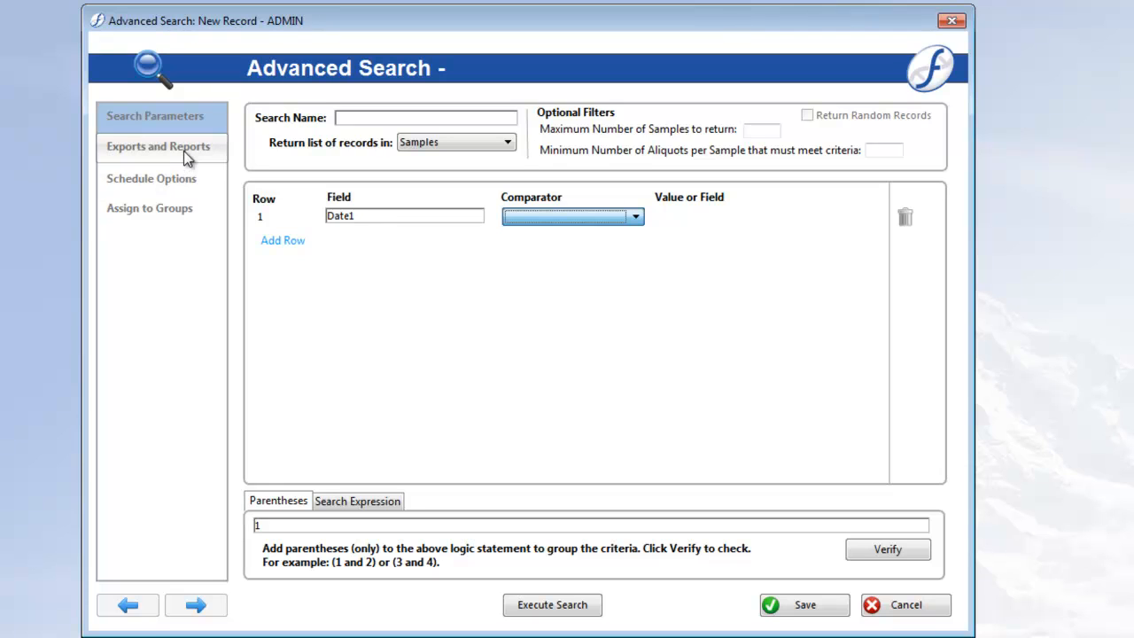
{"action": "left_click", "coordinate": [158, 145]}
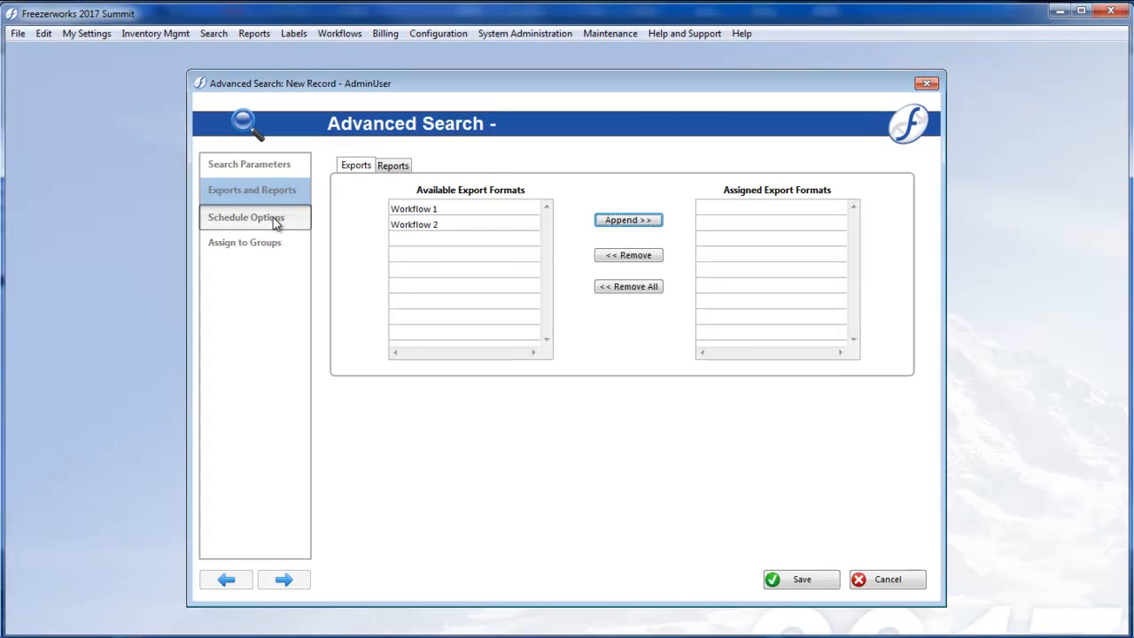
{"action": "left_click", "coordinate": [244, 216]}
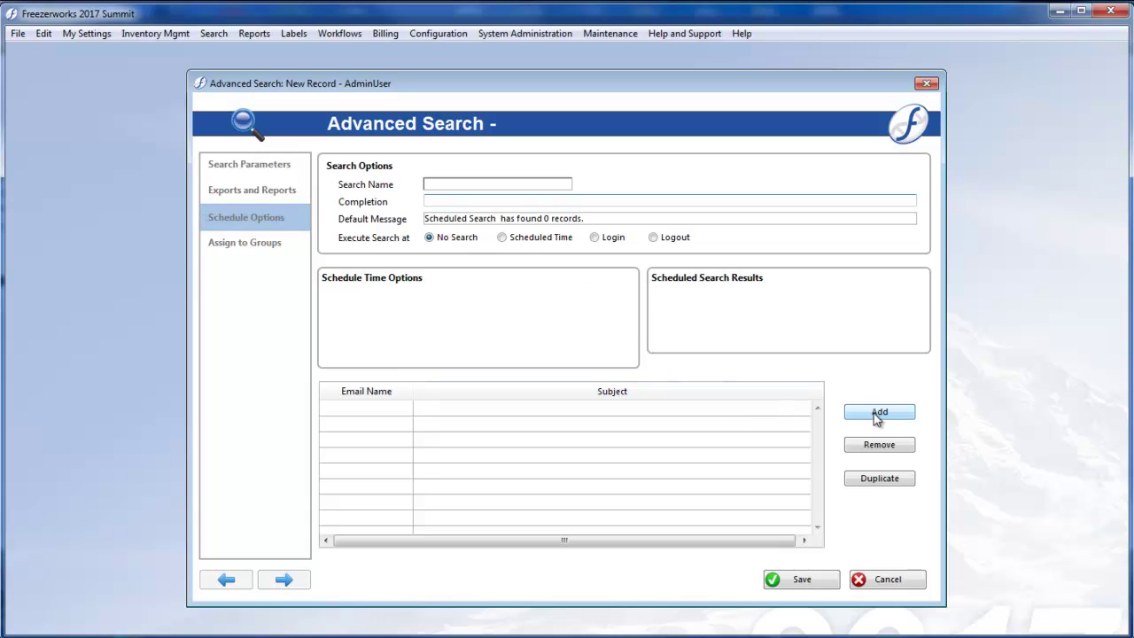
{"action": "left_click", "coordinate": [879, 411]}
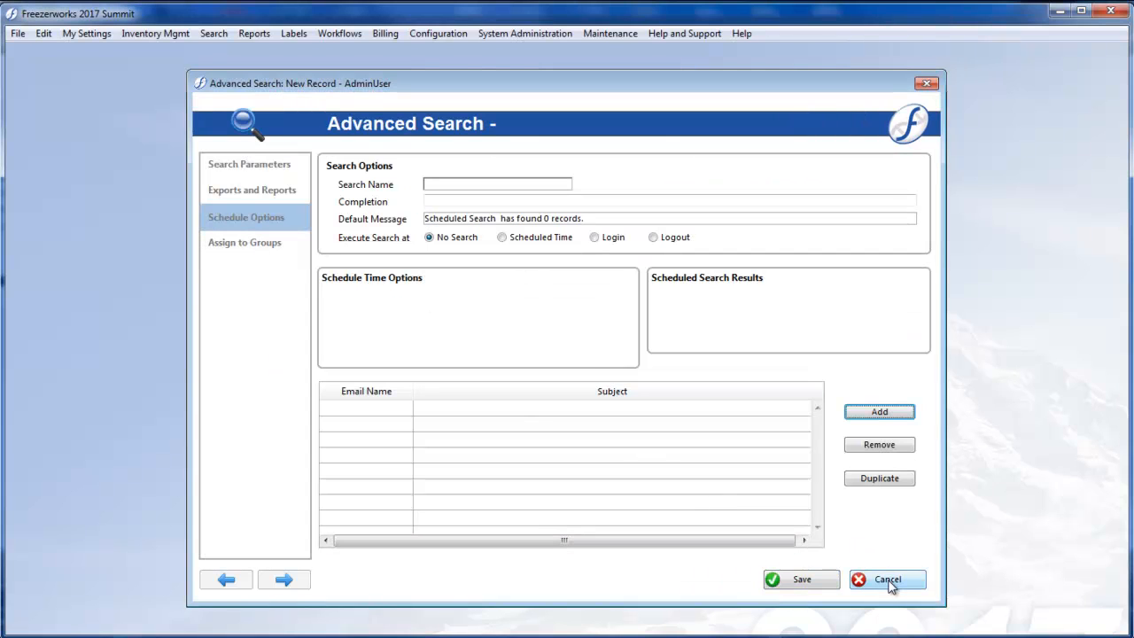
{"action": "left_click", "coordinate": [893, 580]}
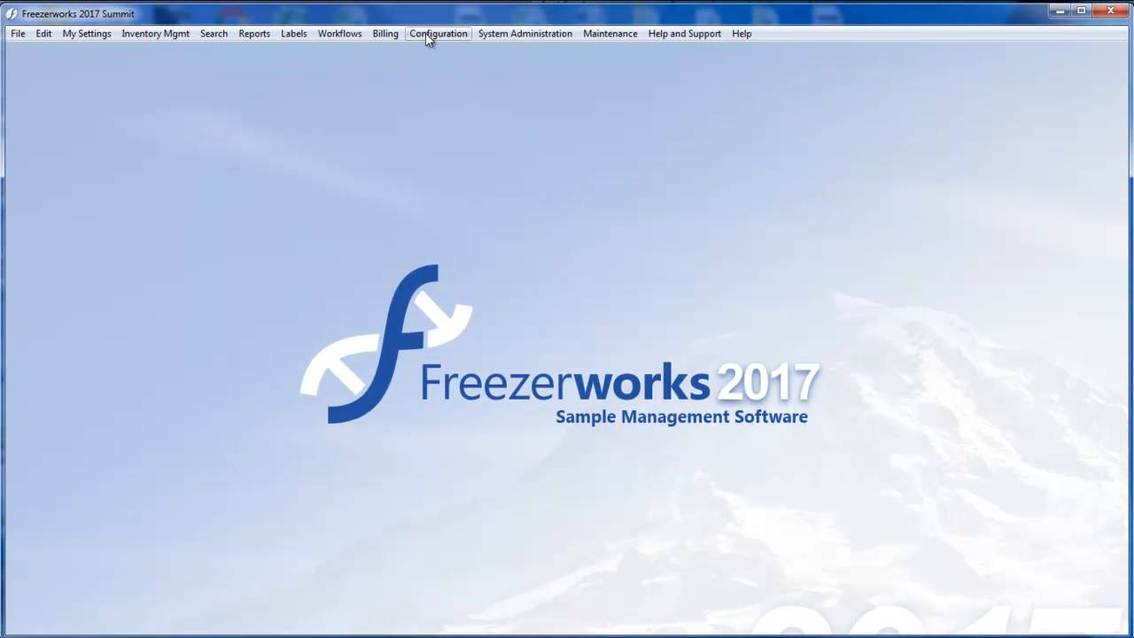
Step: Open Configure Workflows and view the Check Out Help template's Create Transaction settings
{"action": "left_click", "coordinate": [438, 32]}
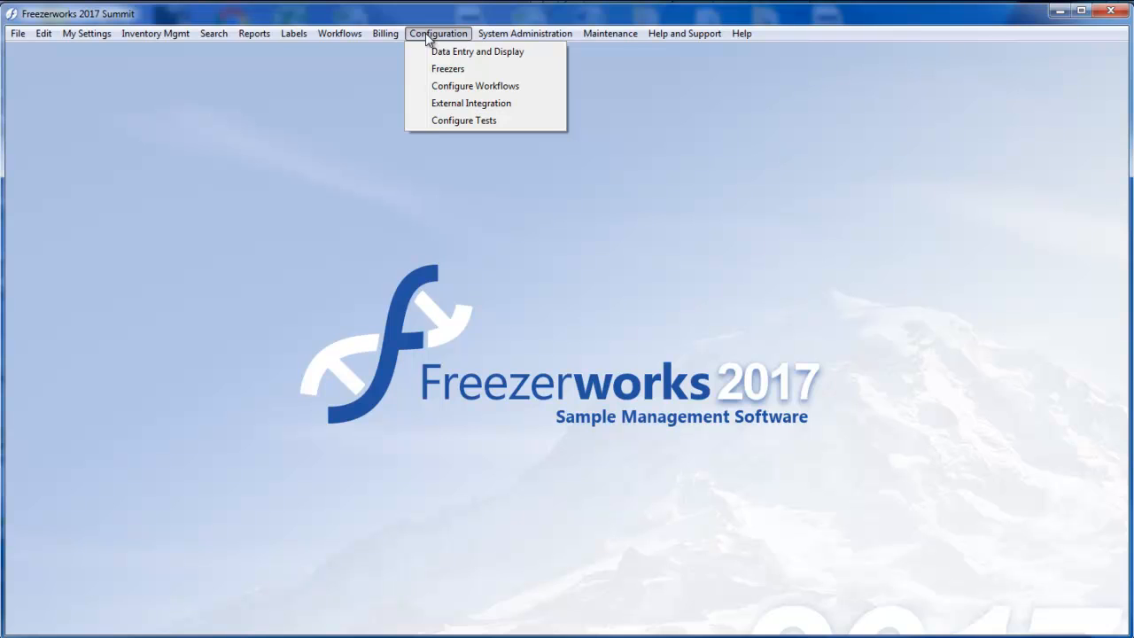
{"action": "mouse_move", "coordinate": [459, 85]}
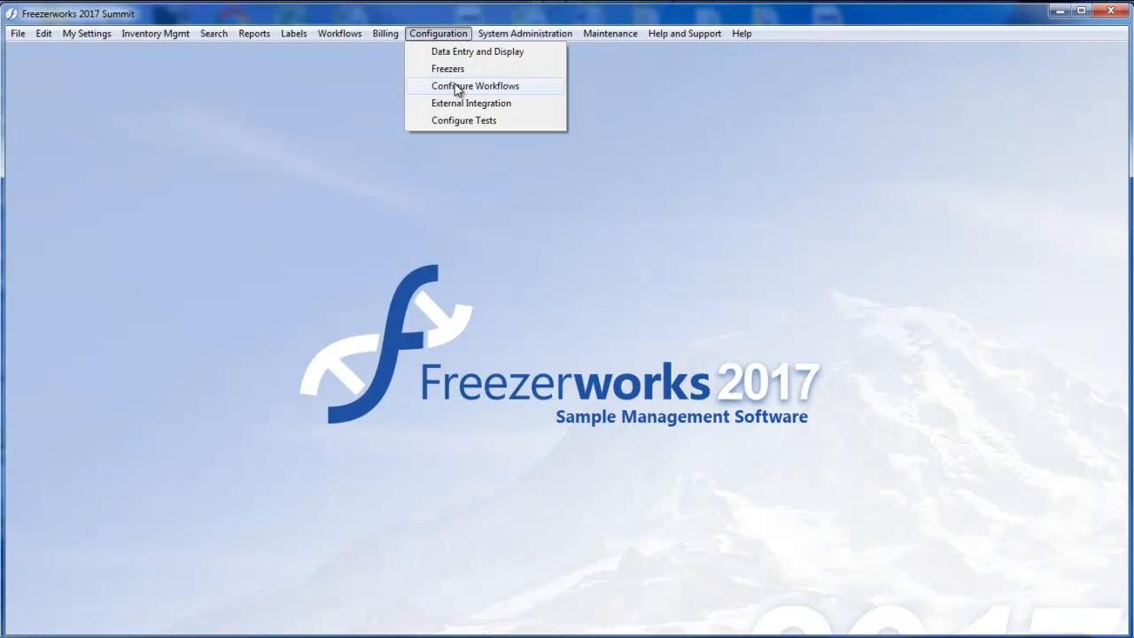
{"action": "left_click", "coordinate": [486, 85]}
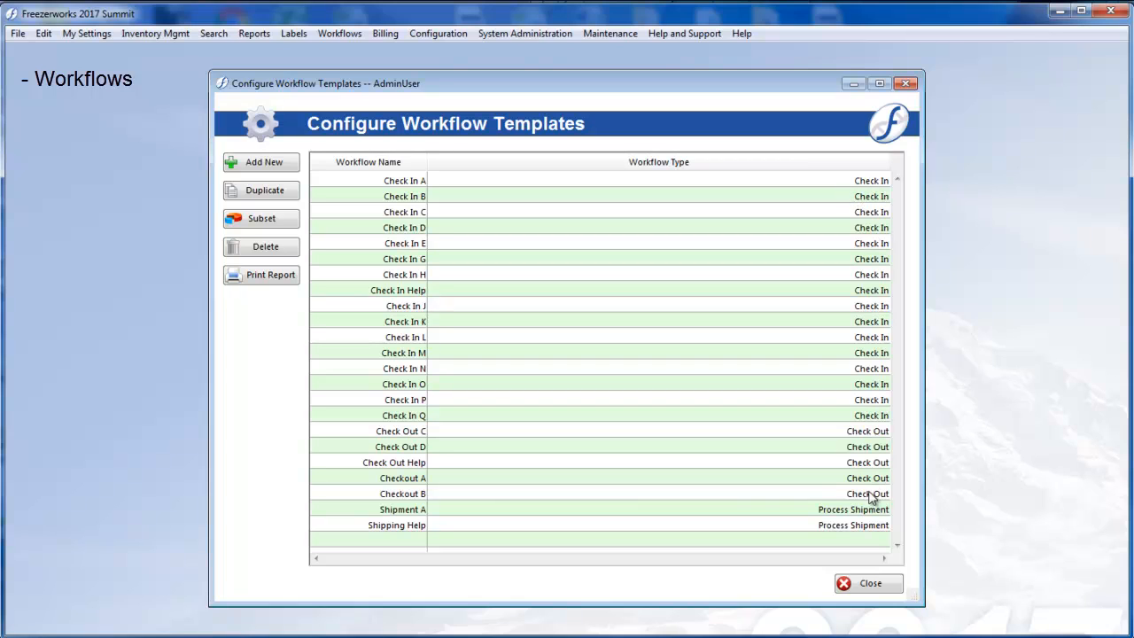
{"action": "mouse_move", "coordinate": [852, 335]}
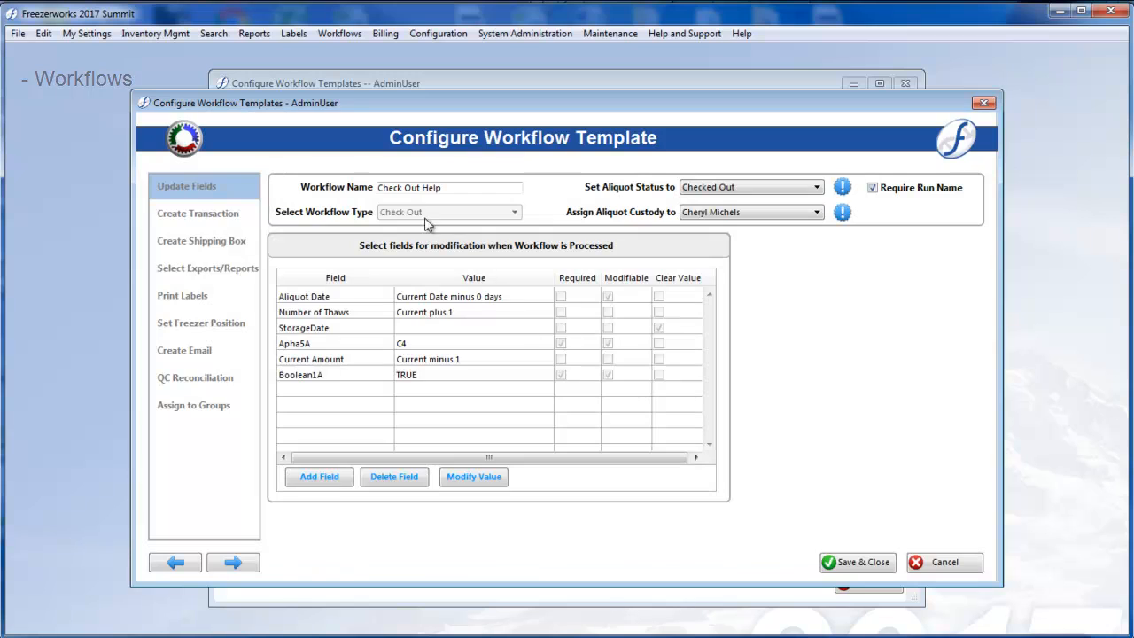
{"action": "left_click", "coordinate": [199, 213]}
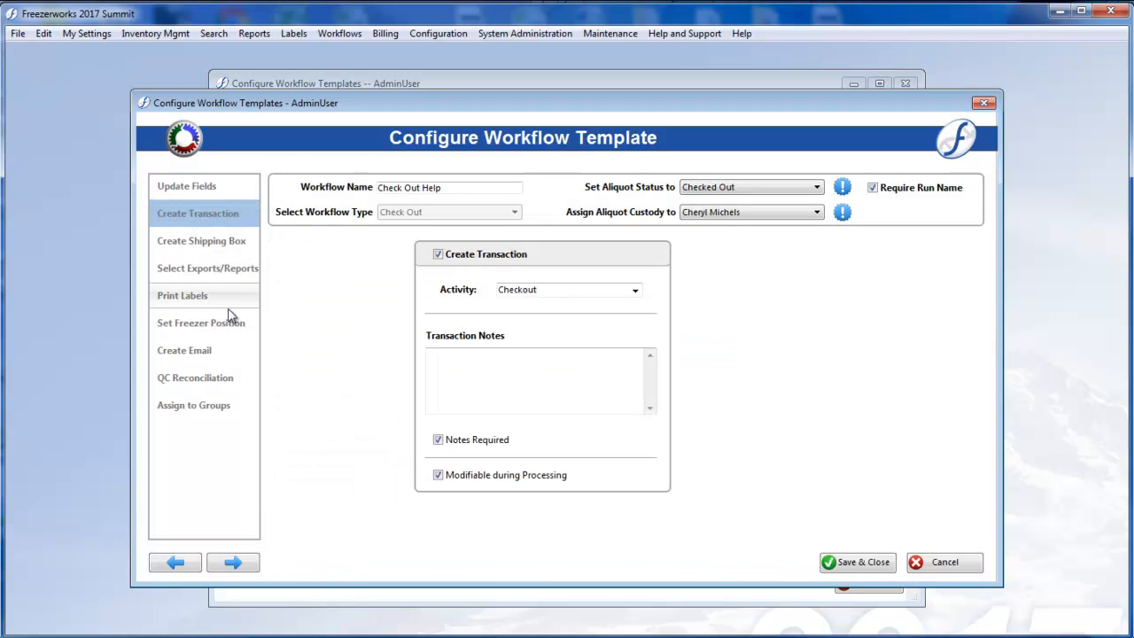
{"action": "left_click", "coordinate": [205, 268]}
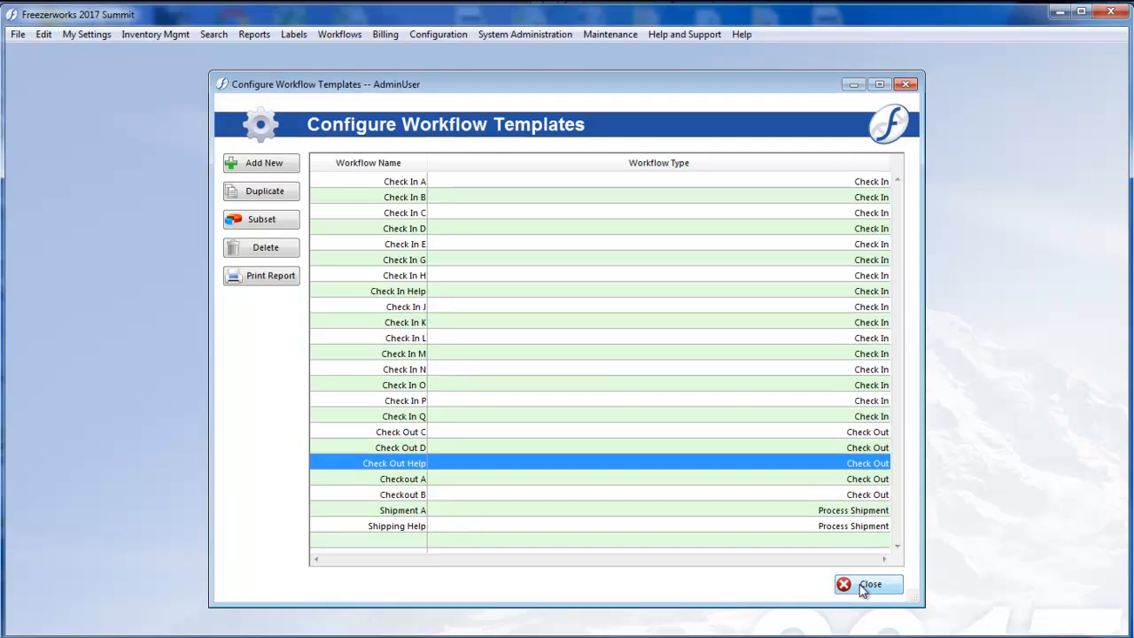
Step: Create and save a requisition for the nine chosen aliquots via Process Workflow
{"action": "left_click", "coordinate": [864, 584]}
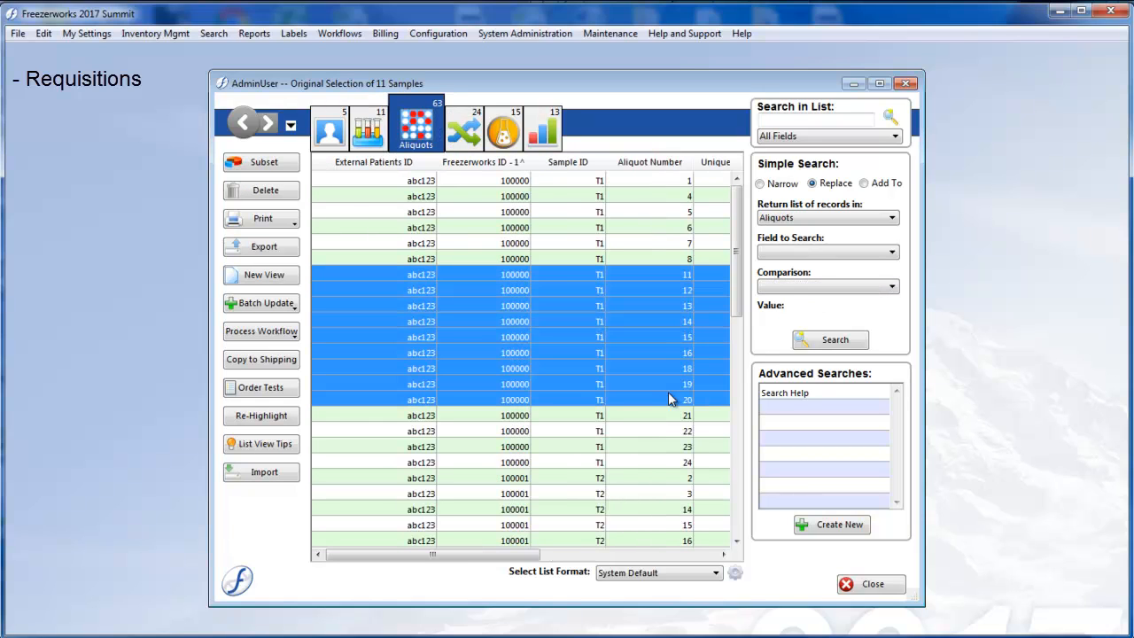
{"action": "left_click", "coordinate": [262, 331]}
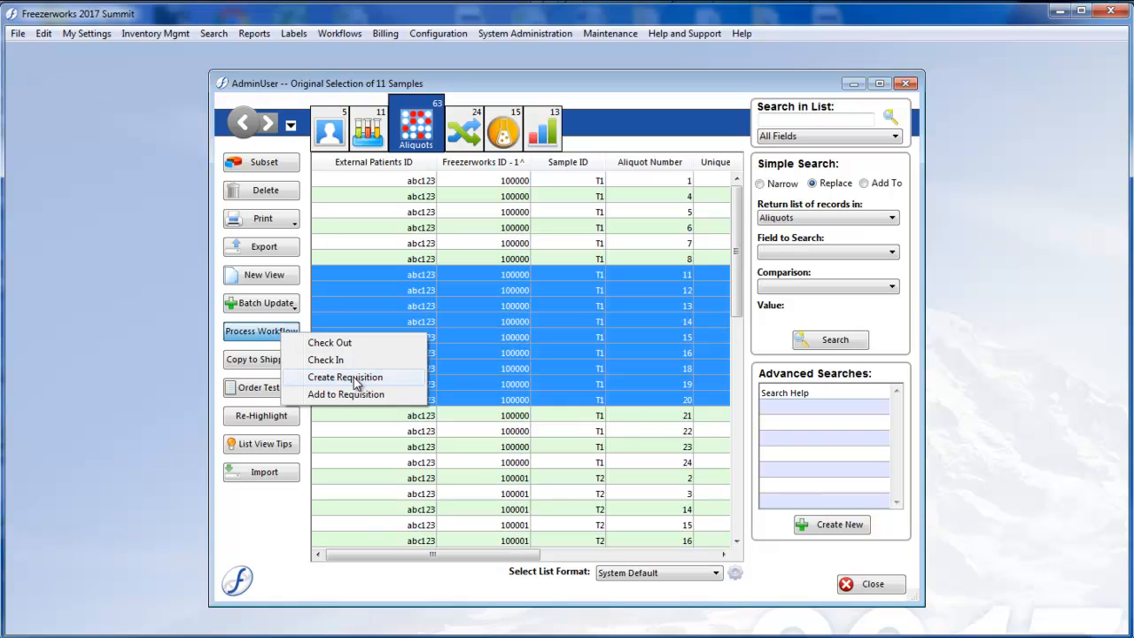
{"action": "left_click", "coordinate": [347, 375]}
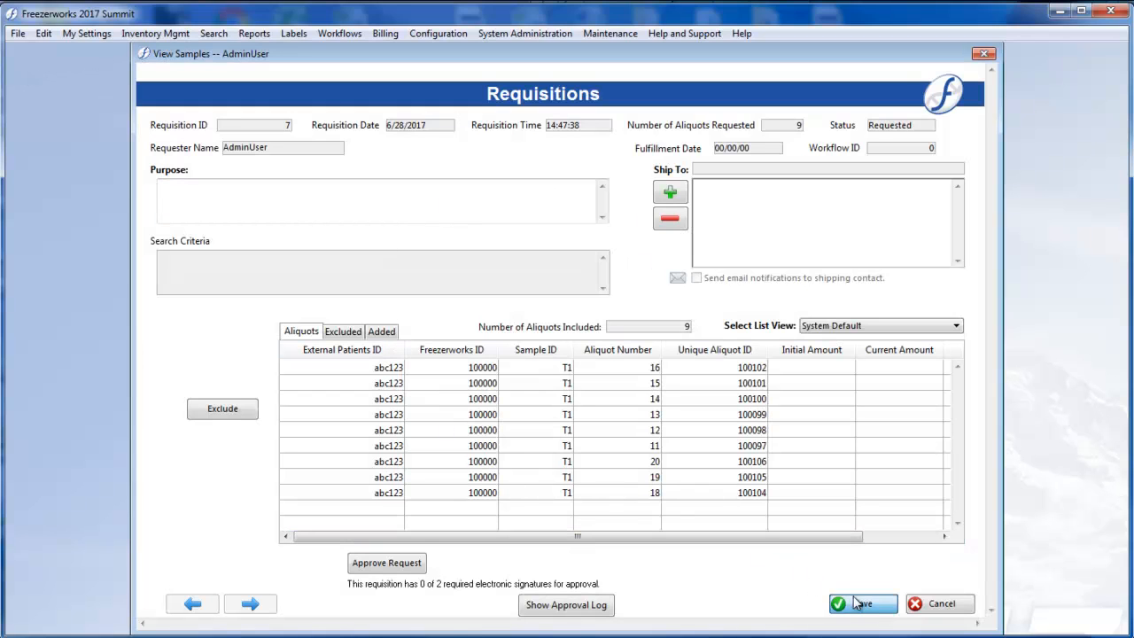
{"action": "left_click", "coordinate": [861, 604]}
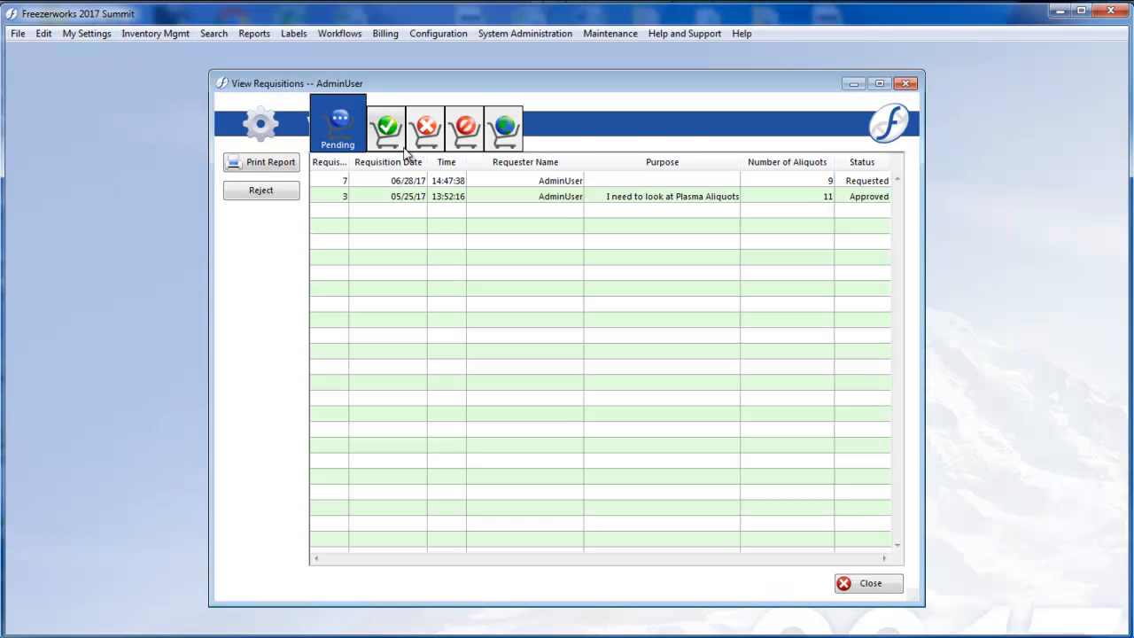
Step: Browse the Rejected and All requisition tabs, then close the requisitions window
{"action": "left_click", "coordinate": [418, 128]}
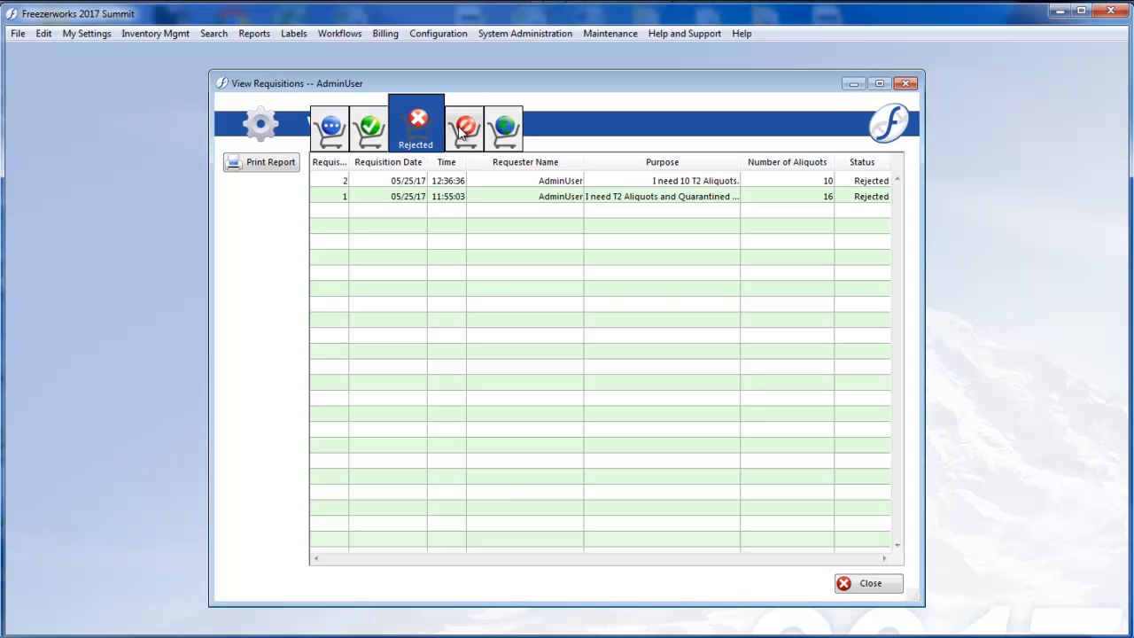
{"action": "left_click", "coordinate": [494, 127]}
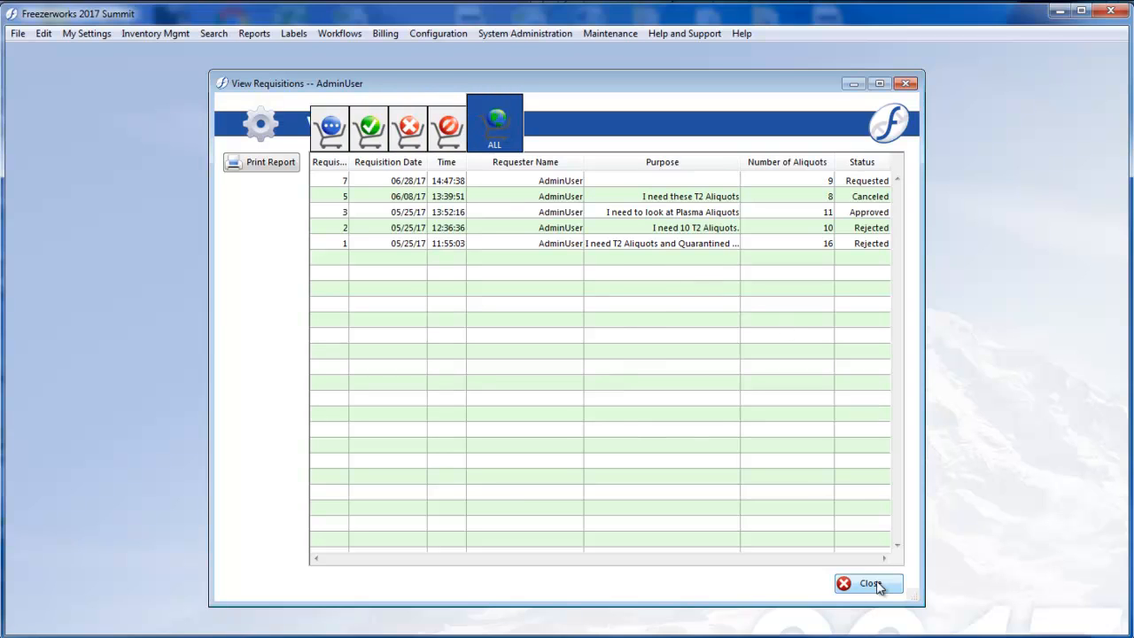
{"action": "left_click", "coordinate": [872, 585]}
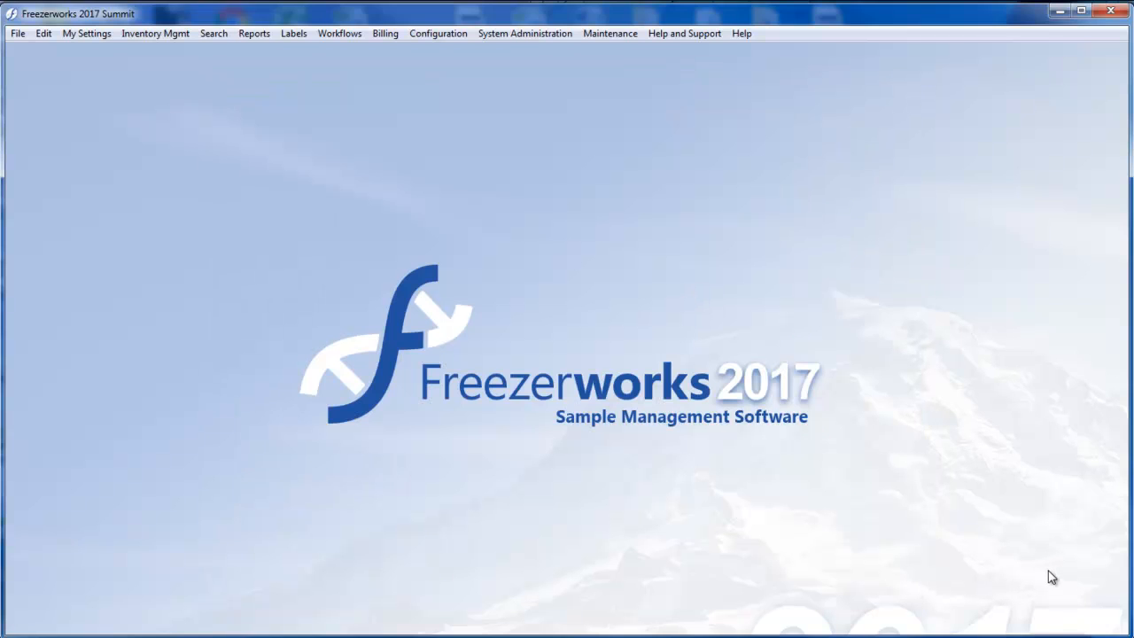
{"action": "mouse_move", "coordinate": [664, 213]}
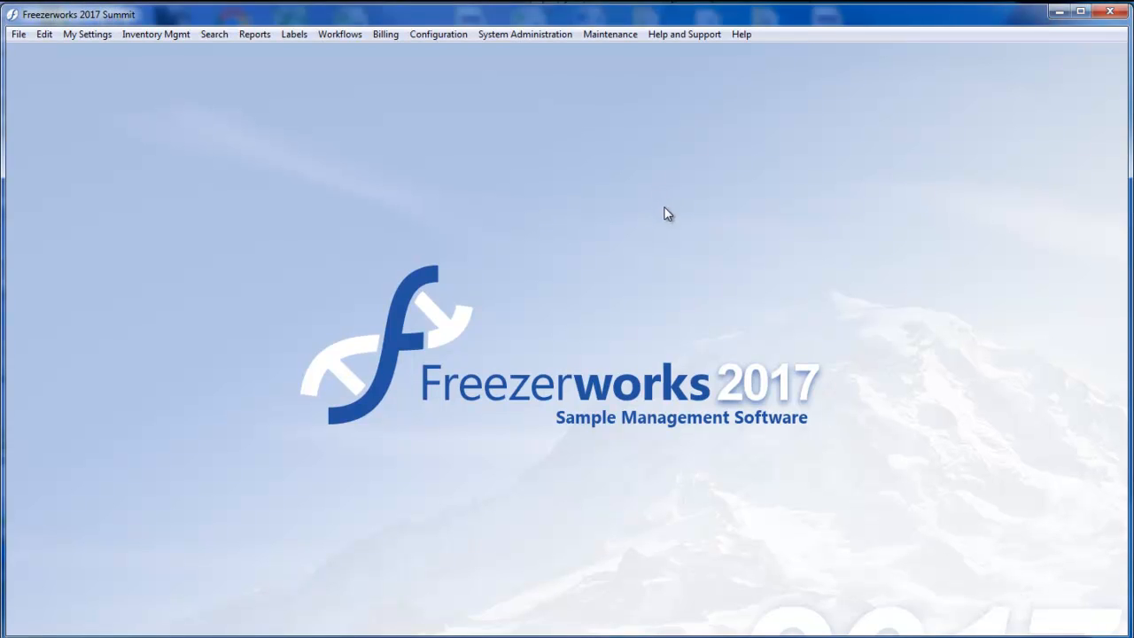
Step: Open System Properties from System Administration and show the Email properties
{"action": "left_click", "coordinate": [524, 34]}
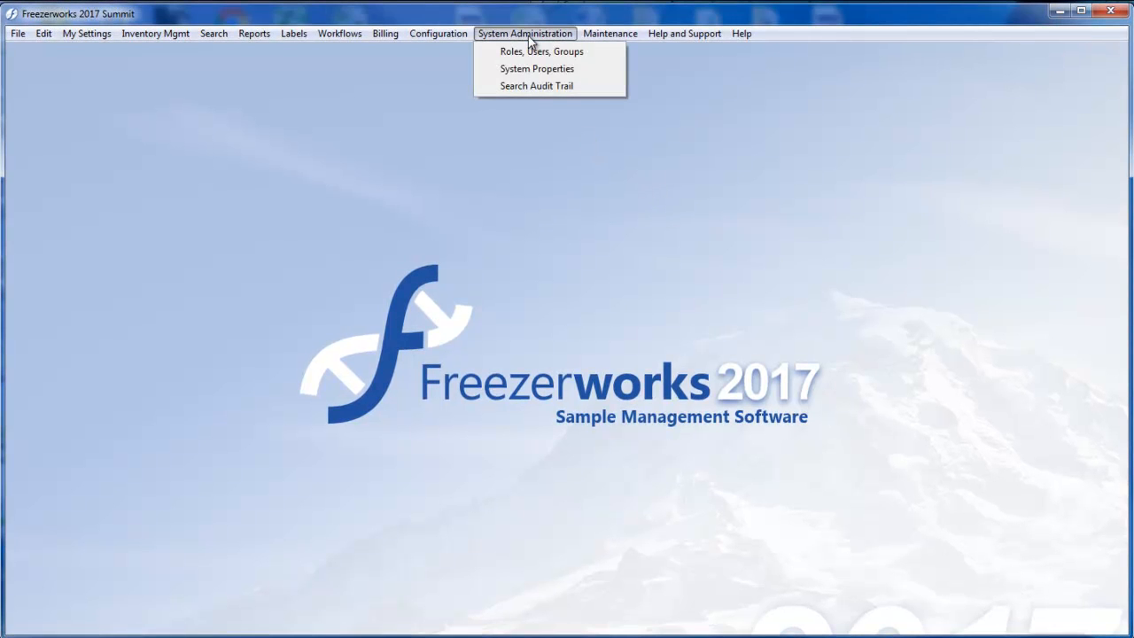
{"action": "left_click", "coordinate": [532, 68]}
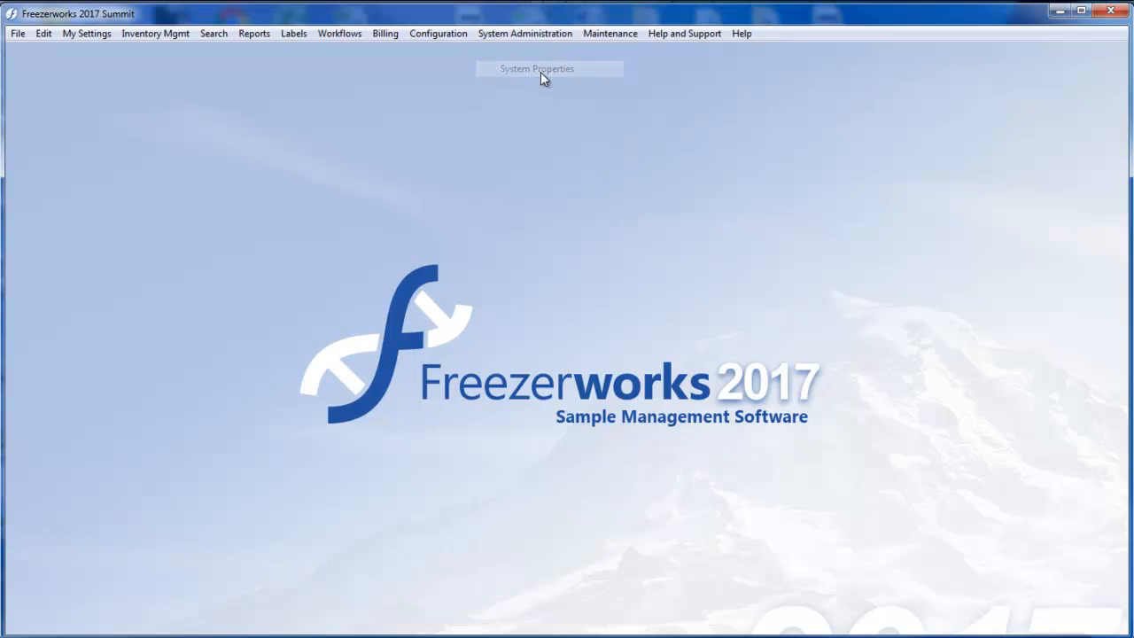
{"action": "left_click", "coordinate": [550, 68]}
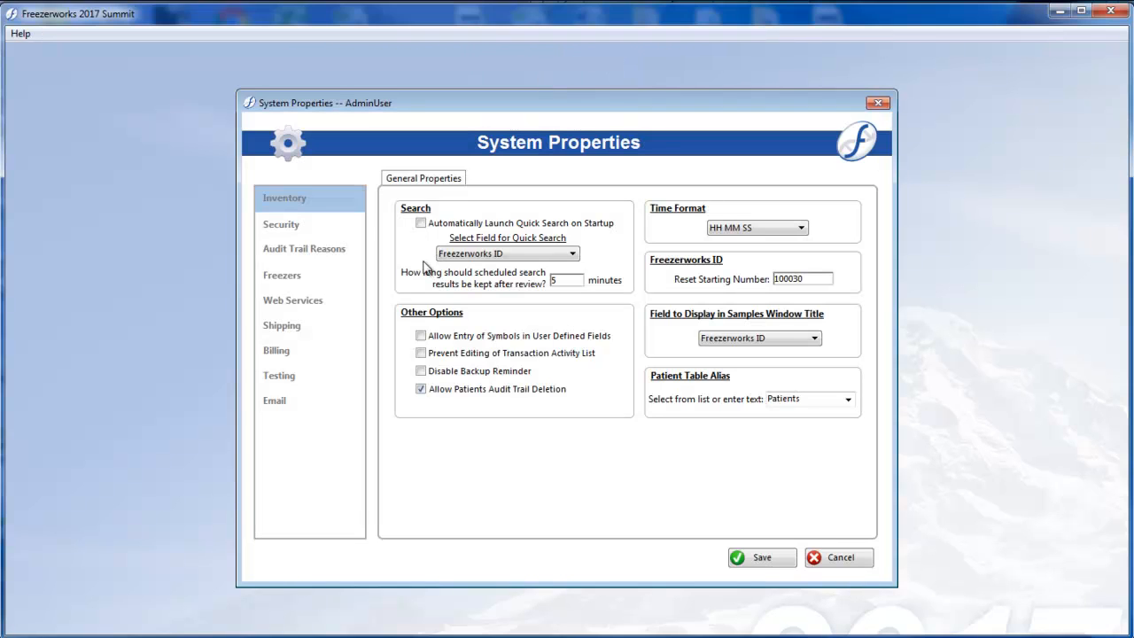
{"action": "left_click", "coordinate": [274, 400]}
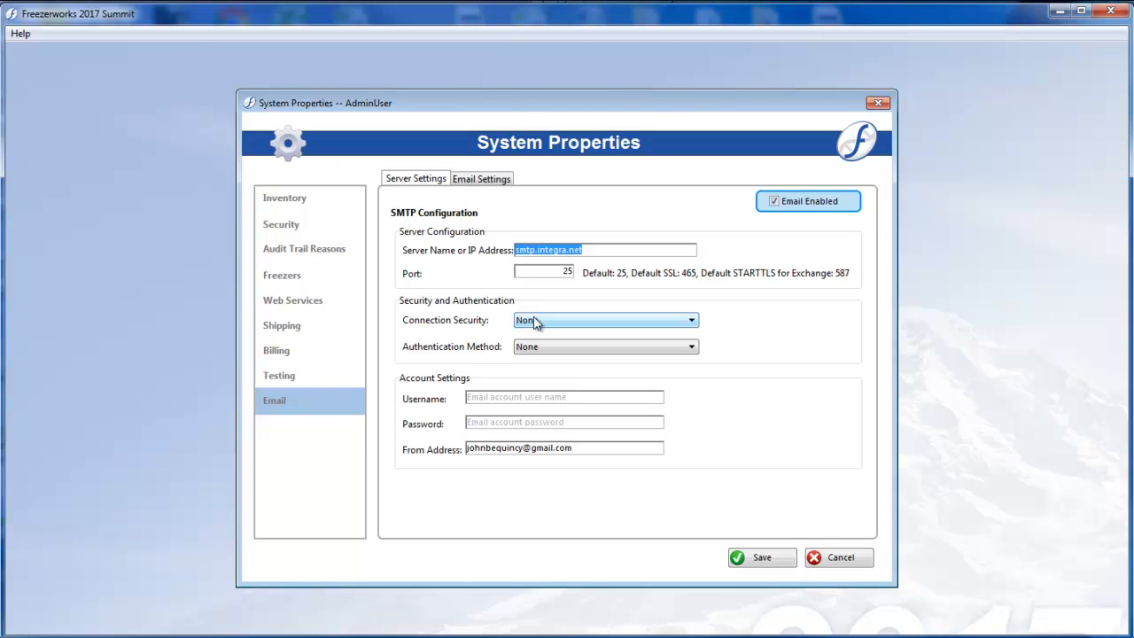
{"action": "mouse_move", "coordinate": [535, 321]}
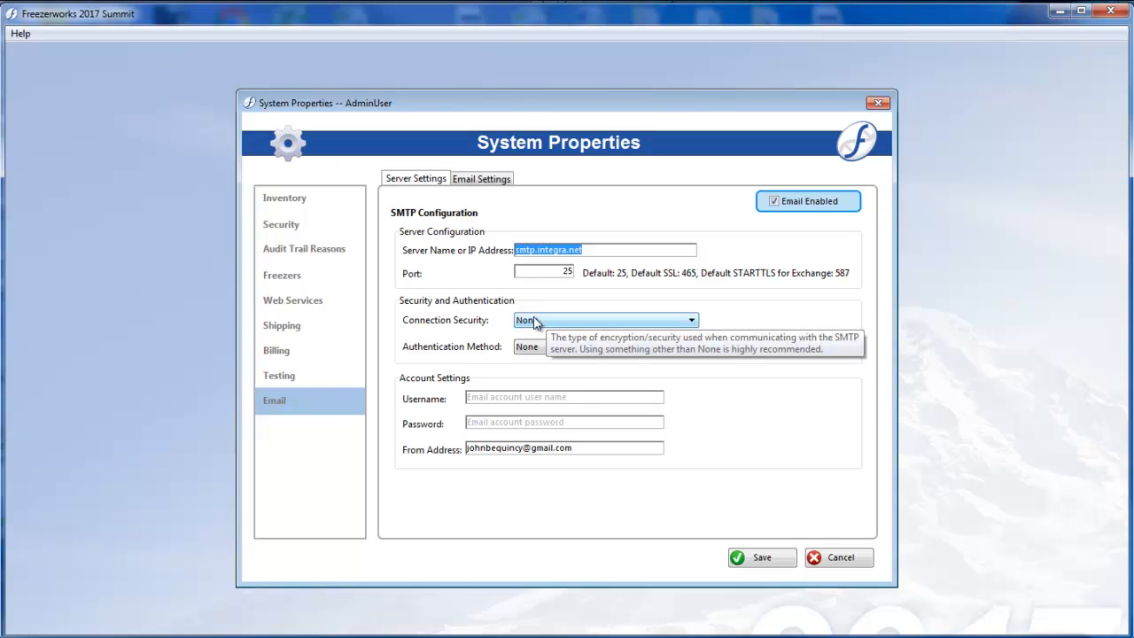
{"action": "mouse_move", "coordinate": [493, 191]}
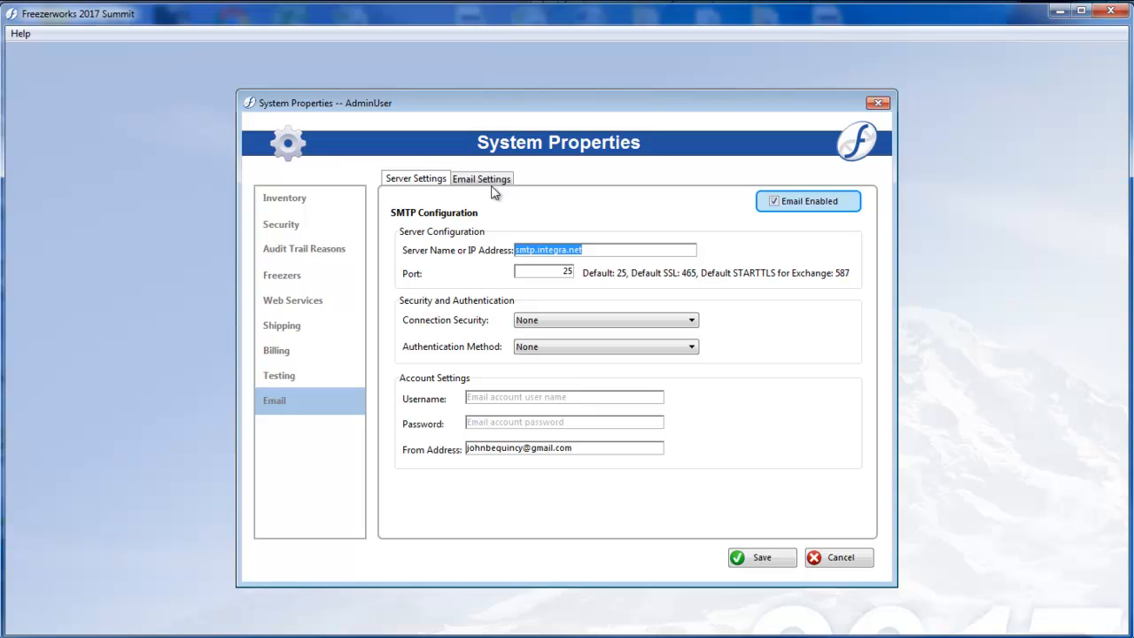
Step: Switch between the SMTP Server Settings and the reply-to and email footer settings
{"action": "left_click", "coordinate": [482, 177]}
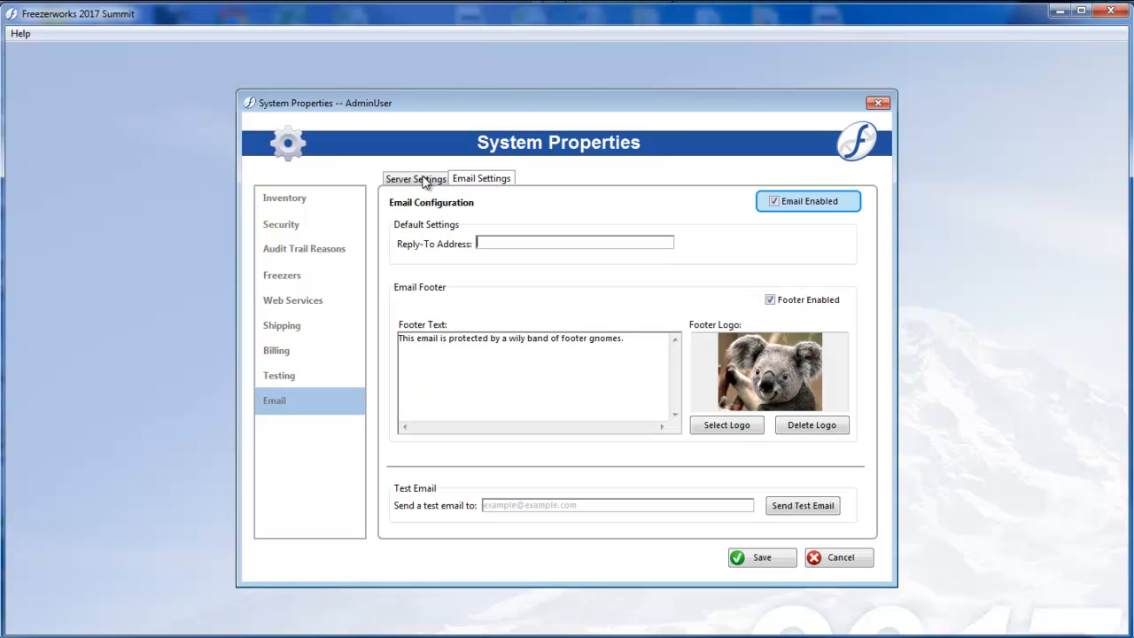
{"action": "left_click", "coordinate": [416, 177]}
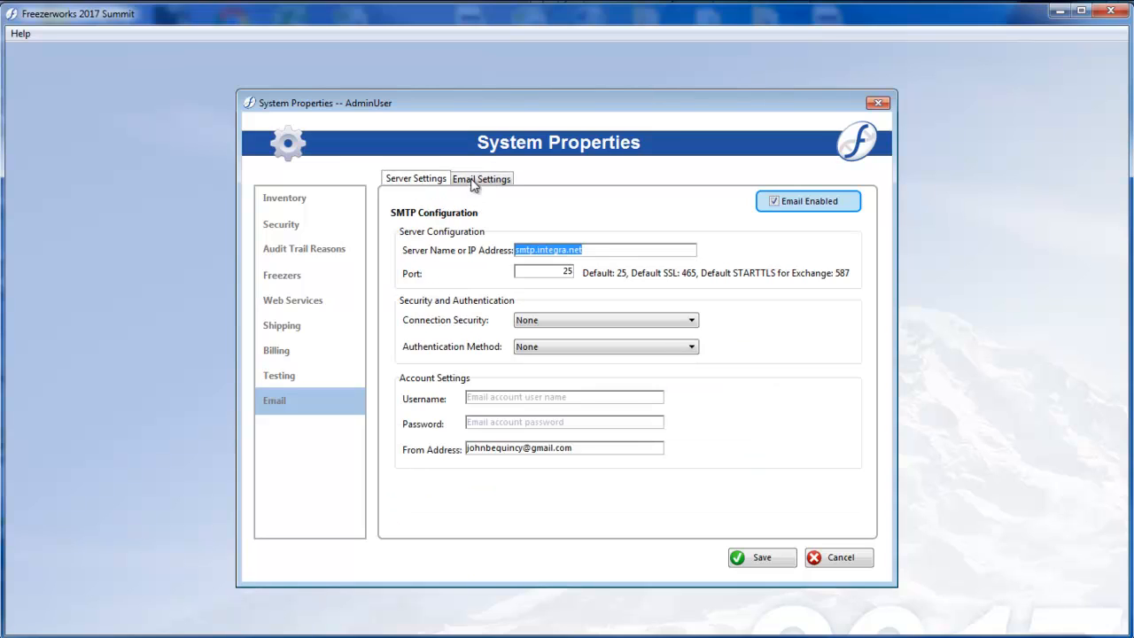
{"action": "left_click", "coordinate": [836, 556]}
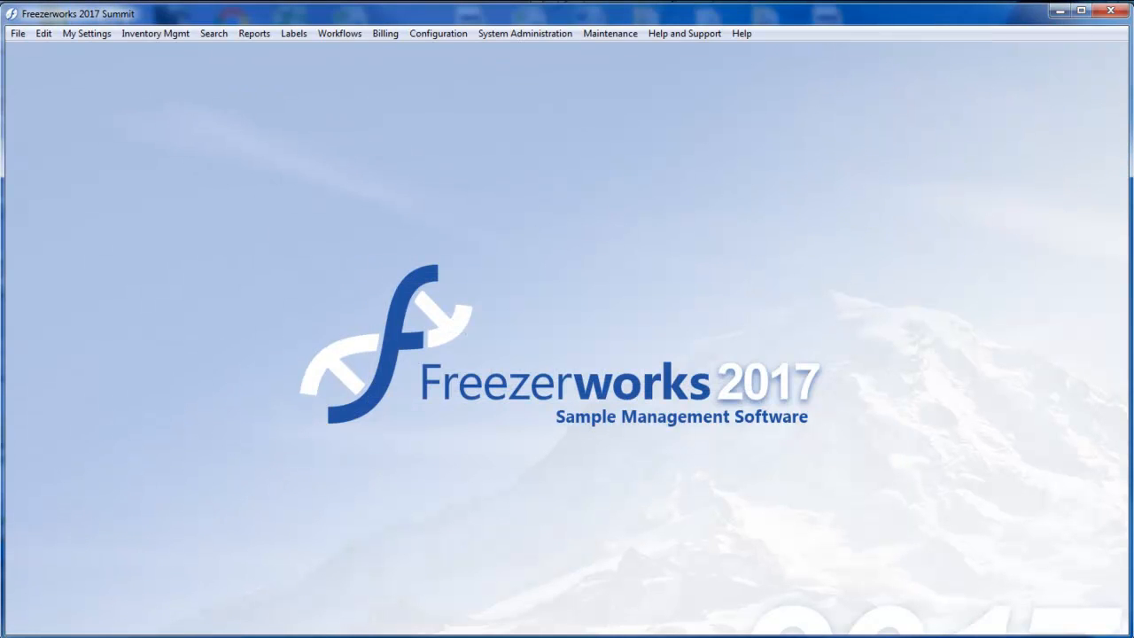
{"action": "mouse_move", "coordinate": [851, 345]}
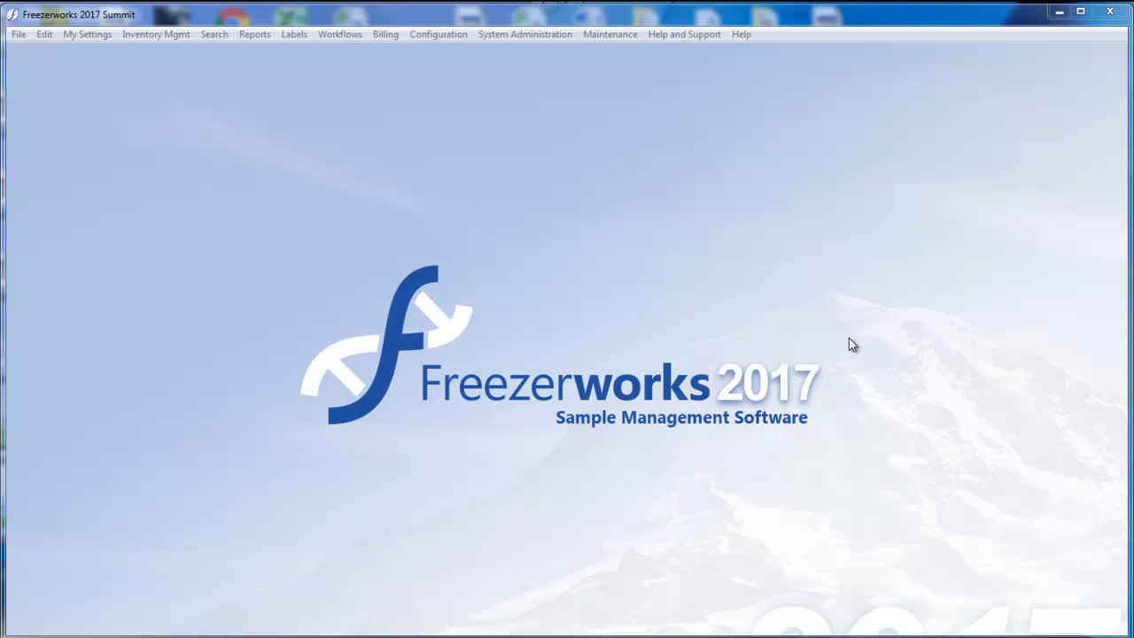
{"action": "mouse_move", "coordinate": [854, 345]}
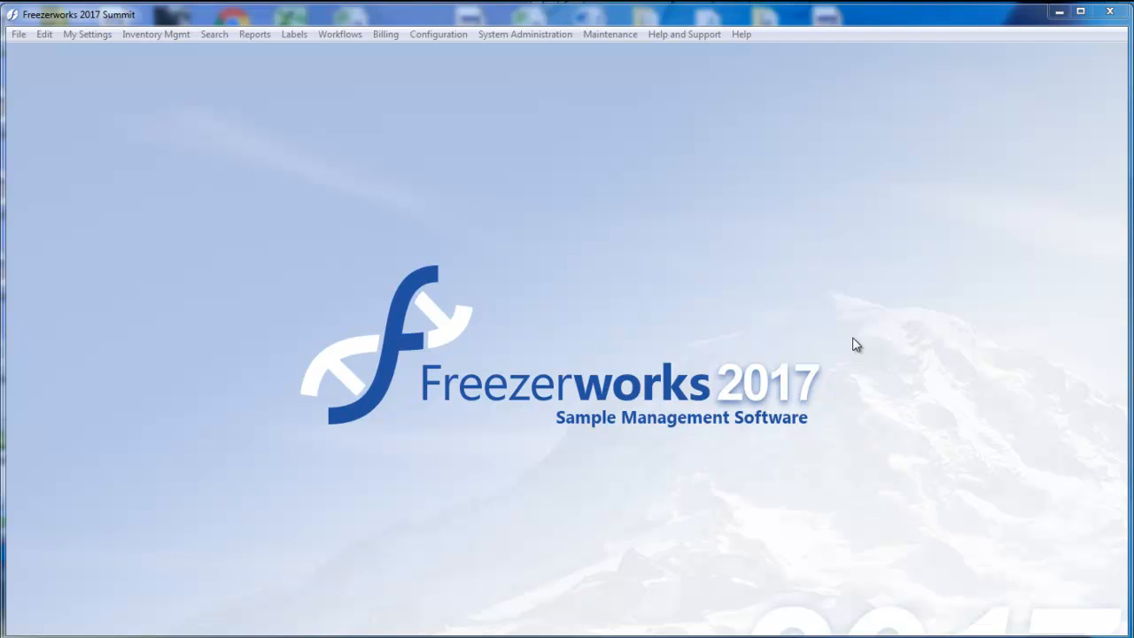